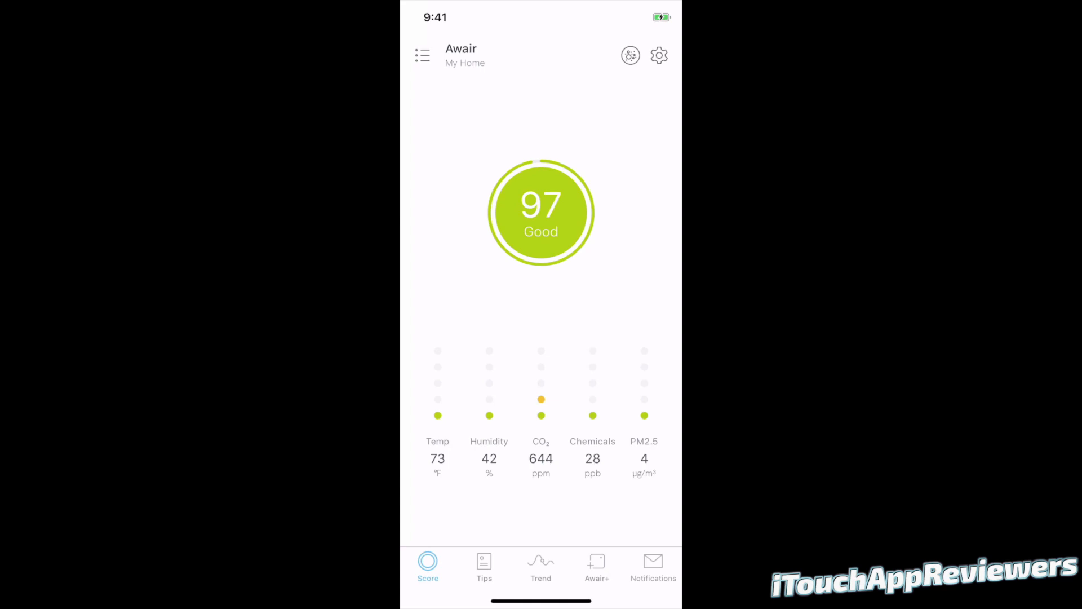
Review what the sensor, CO2 and Chemicals readings mean on the score screen
click(540, 213)
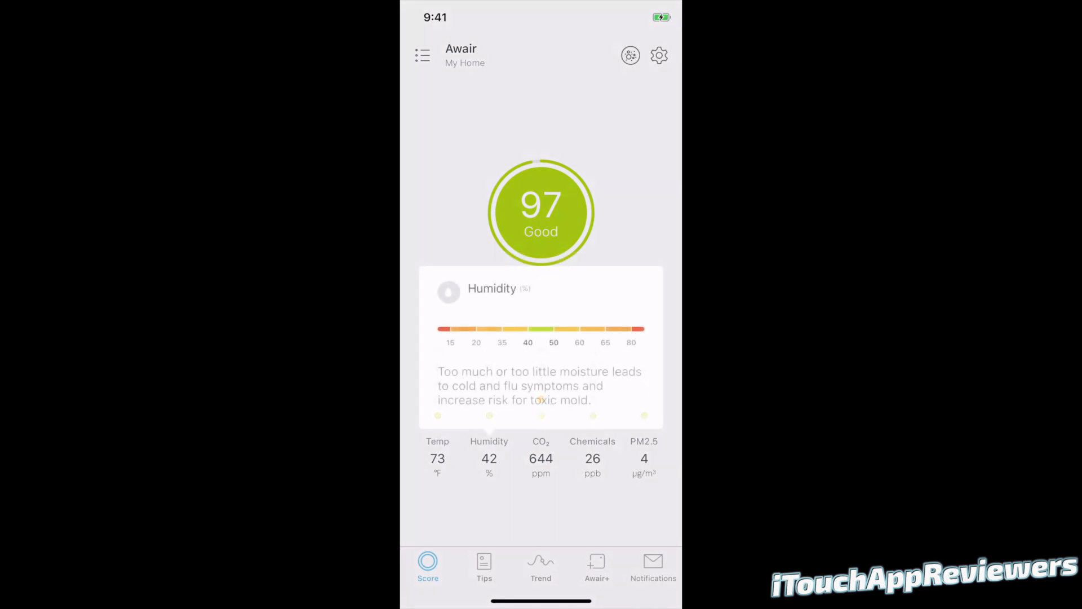
click(540, 455)
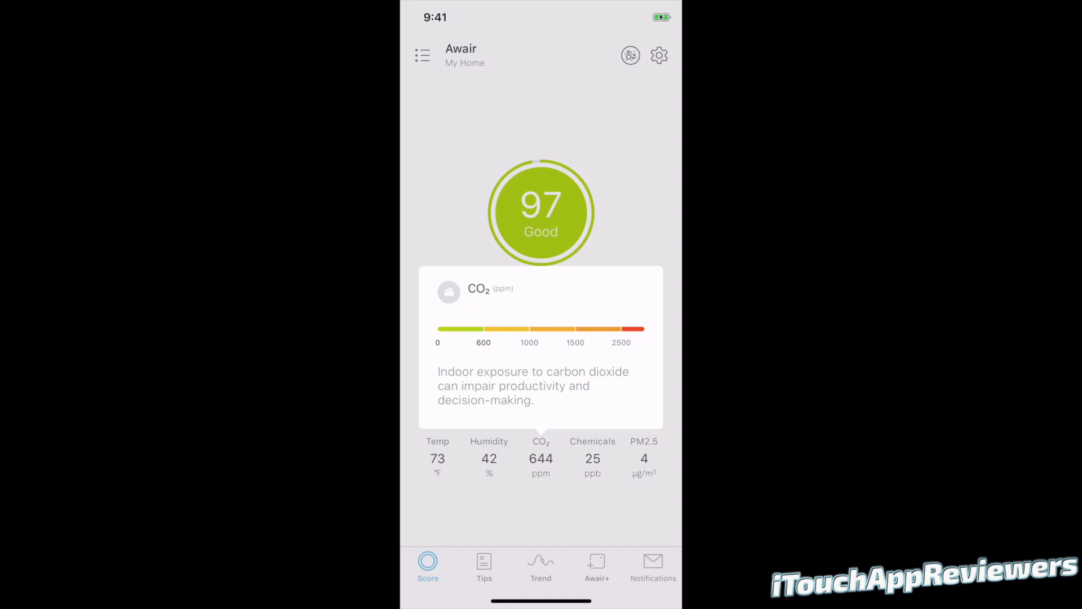
click(592, 454)
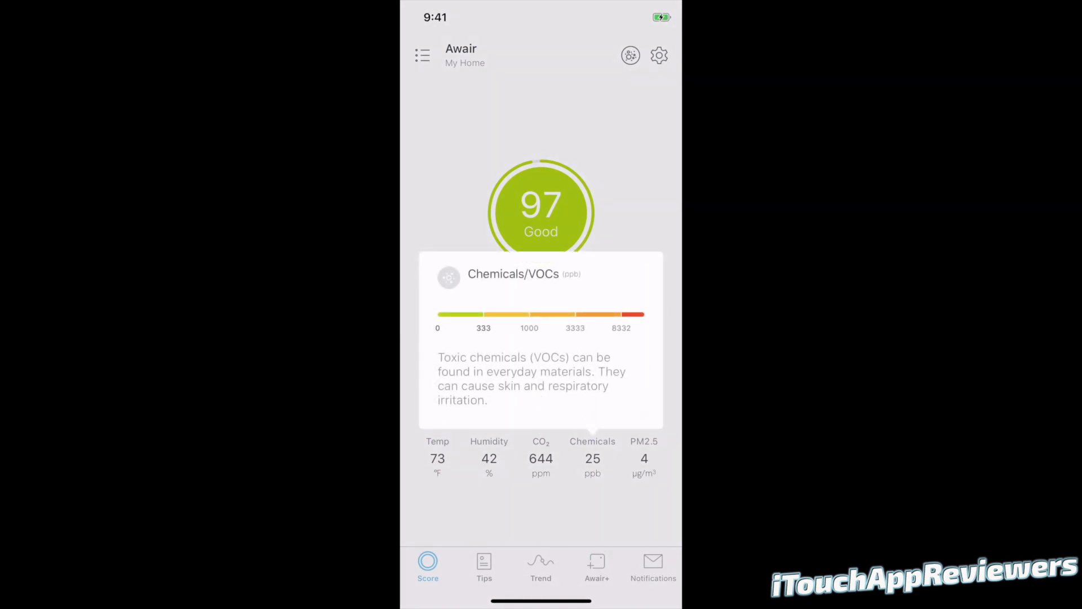
click(643, 457)
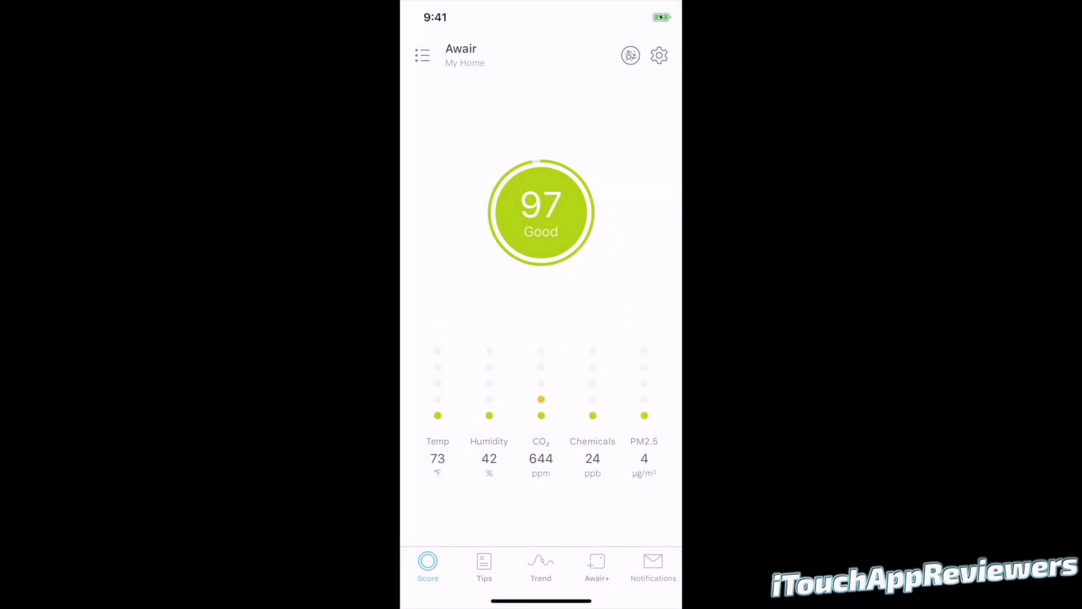
Check the air-quality preference stays on Allergy, then reveal Settings down to firmware 1.0.2.hf3 and app 3.1.20.1
click(422, 55)
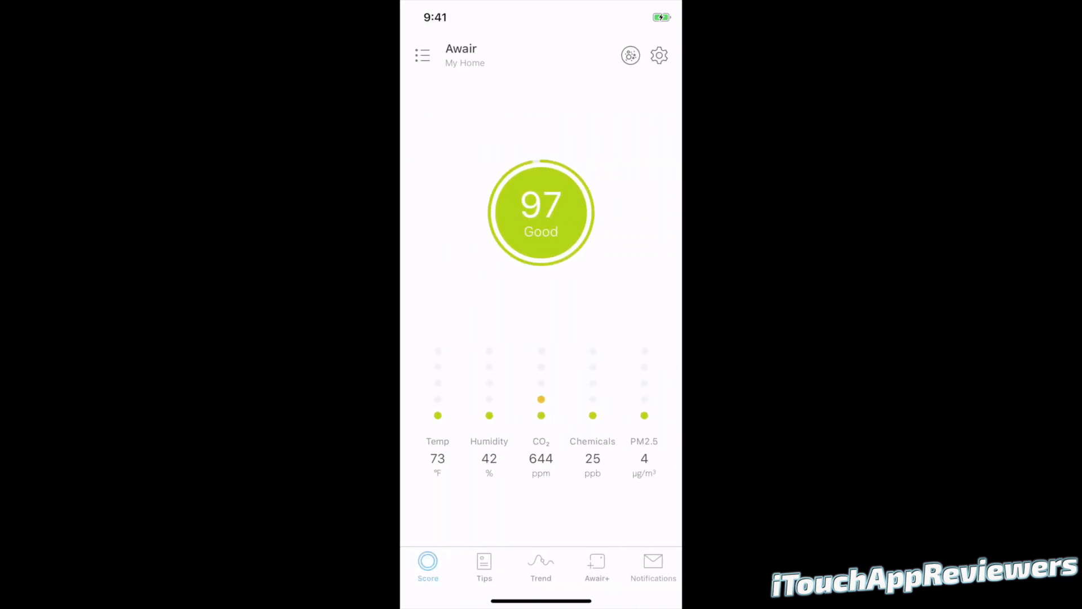
click(630, 55)
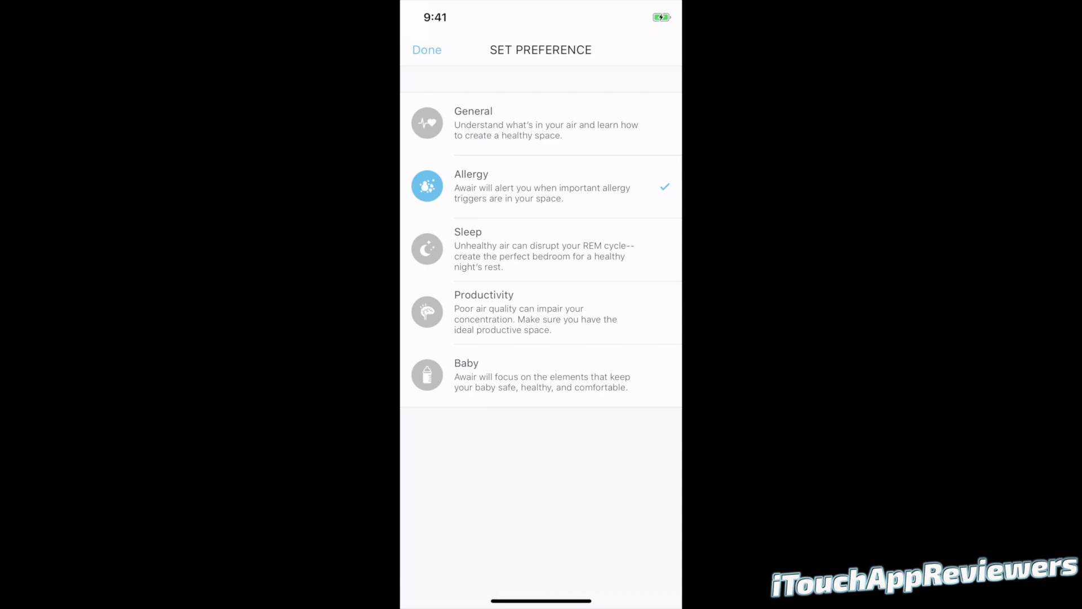
click(426, 49)
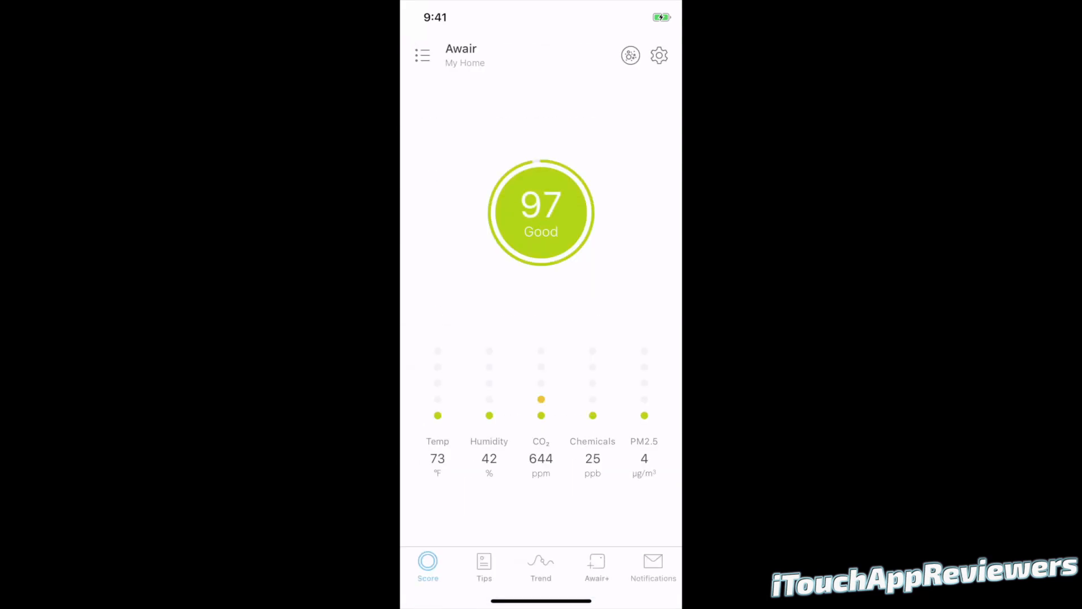
click(659, 55)
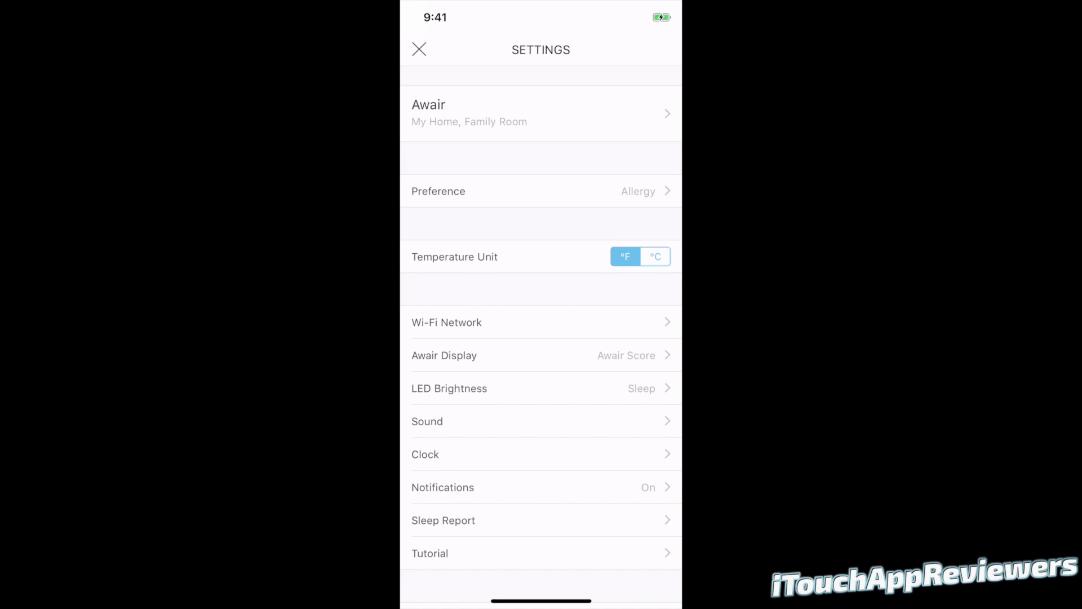
scroll(down, 3)
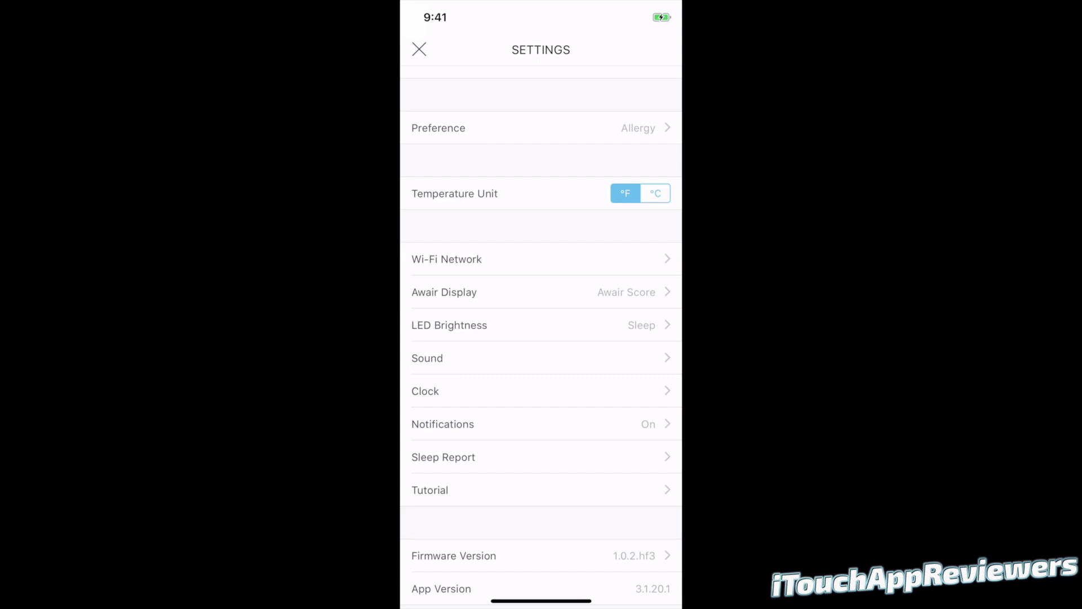
click(444, 292)
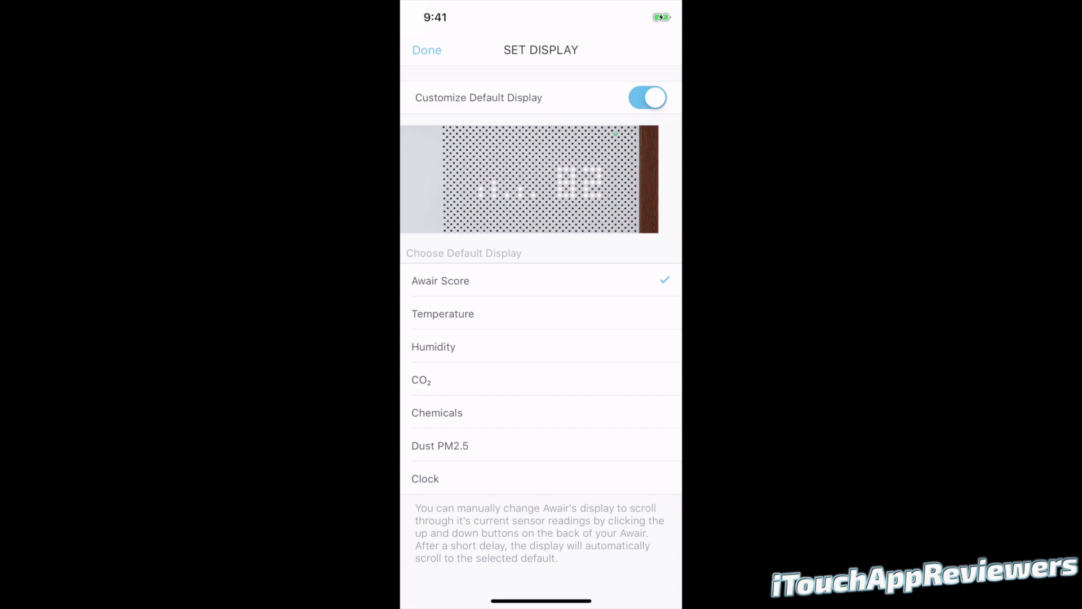
click(426, 50)
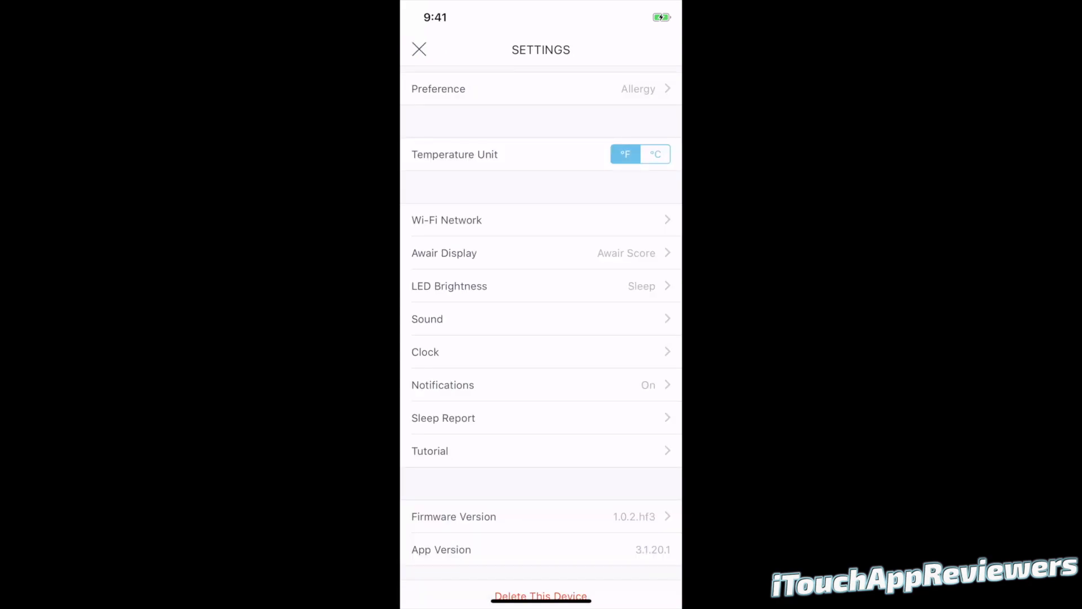
click(449, 286)
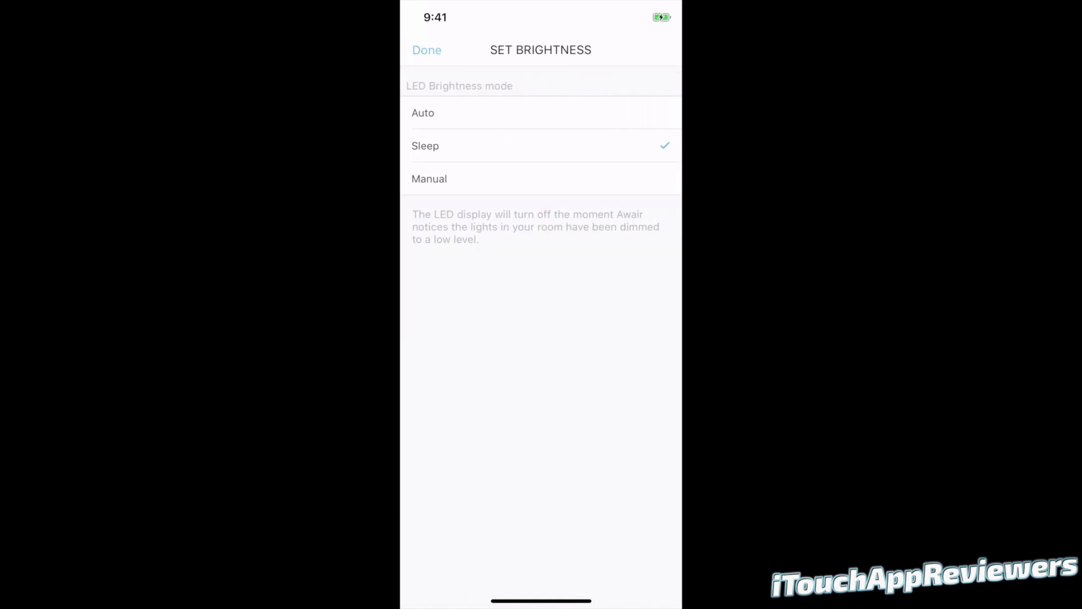
click(423, 113)
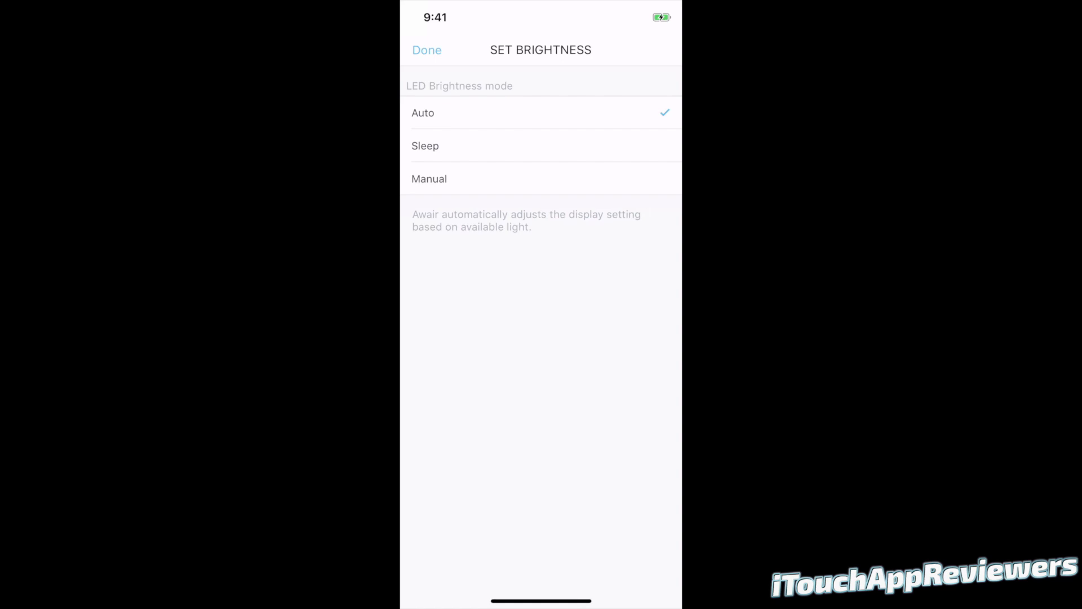
click(425, 146)
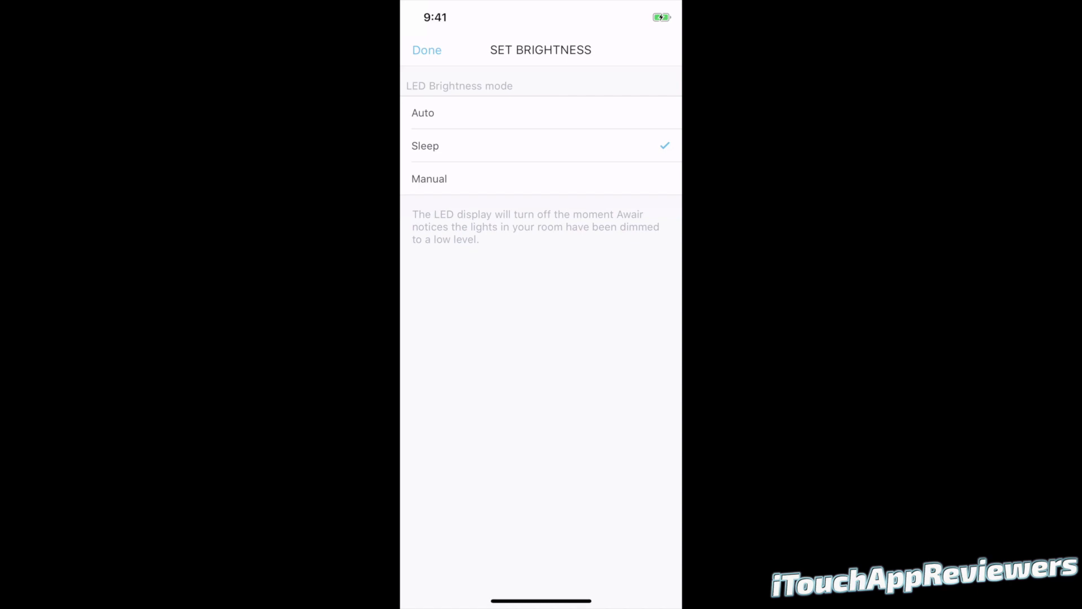
click(429, 179)
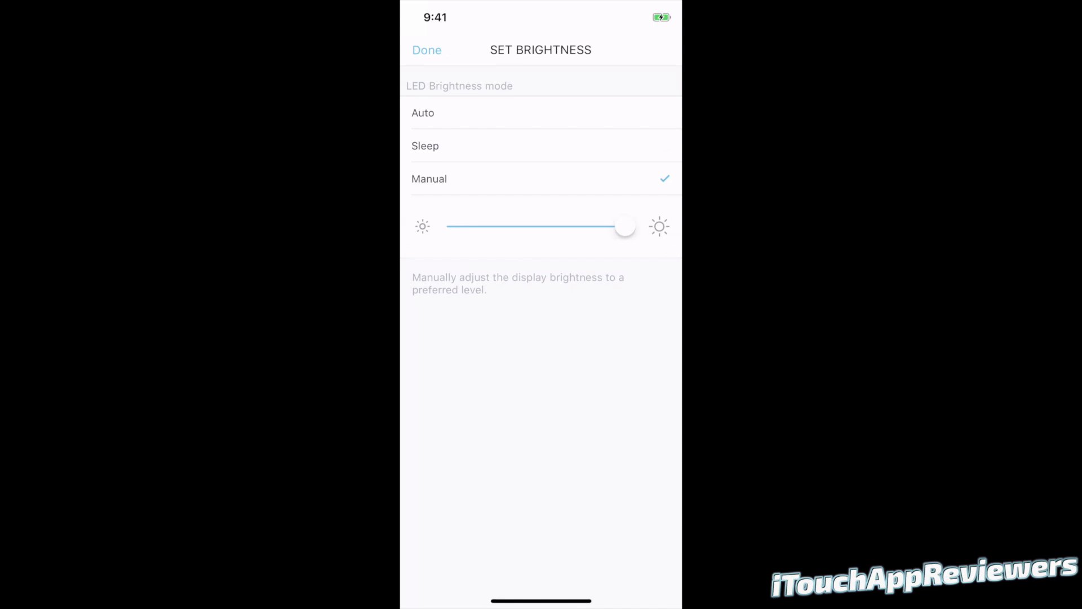
click(427, 50)
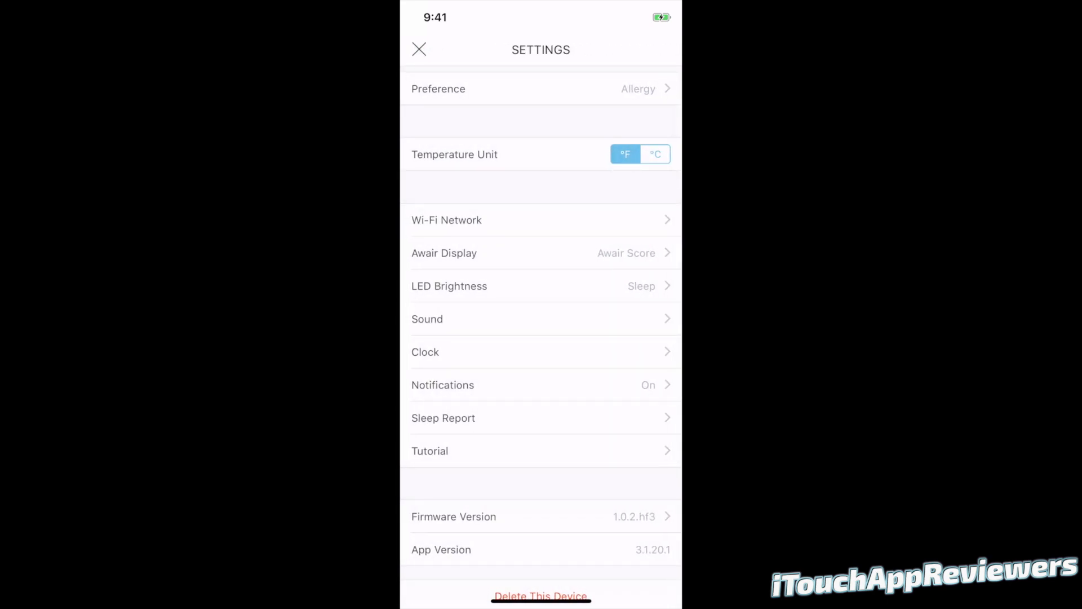
View the Sound volume and Clock mode/timezone settings without changing them
click(427, 319)
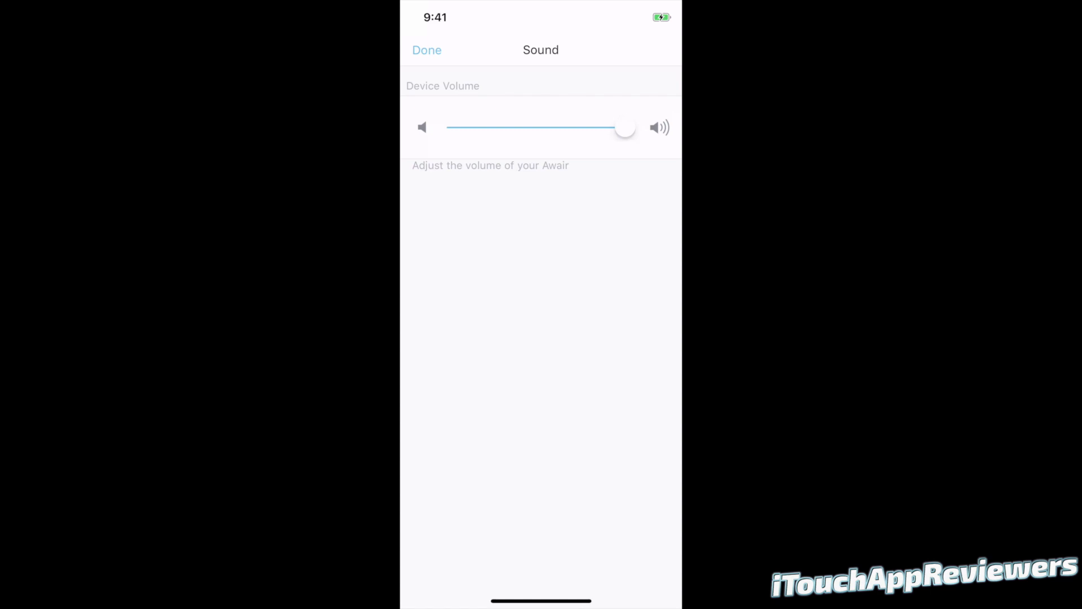
click(426, 50)
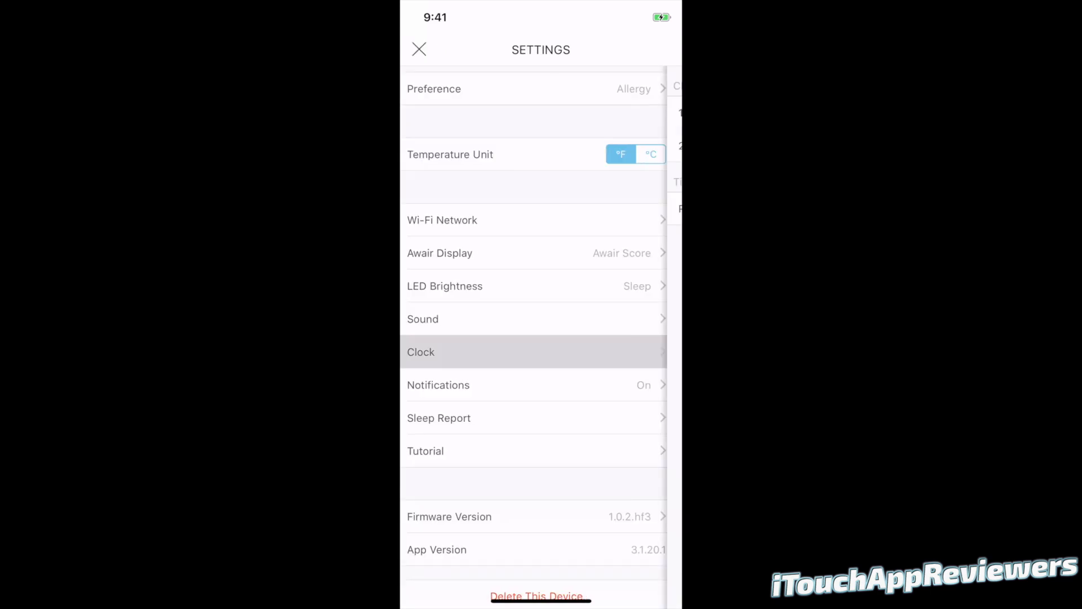
click(421, 352)
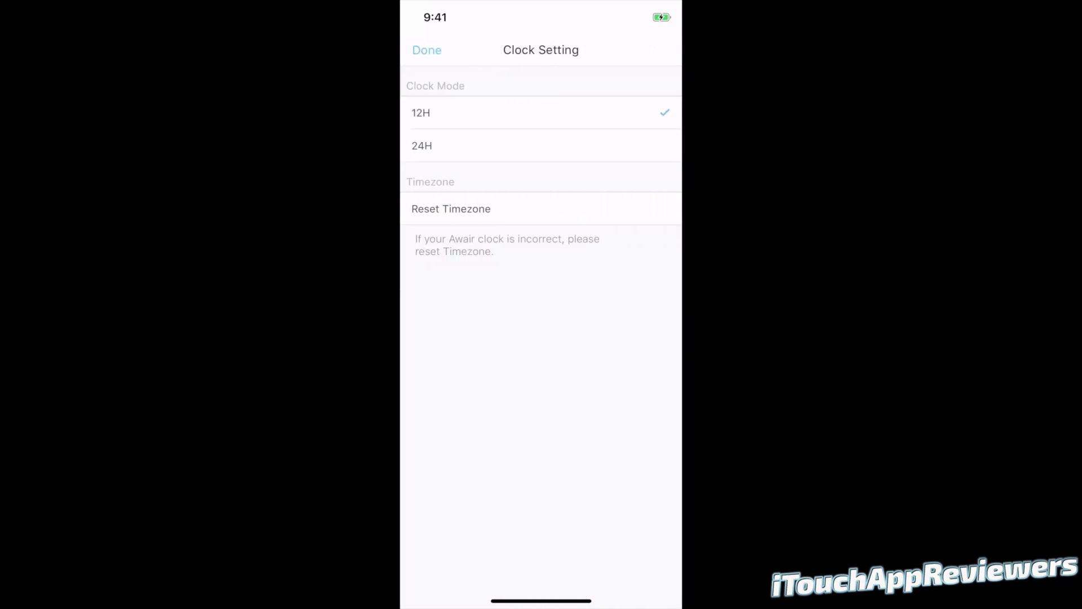
click(427, 50)
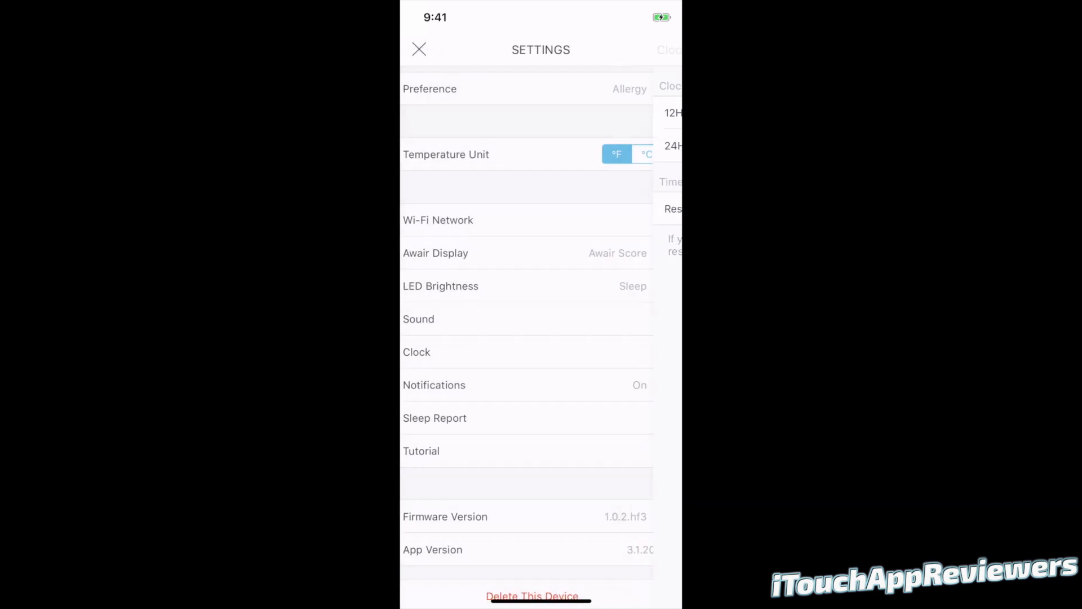
View Notifications with all five sensor alerts on and mirroring set to display with sound
click(434, 385)
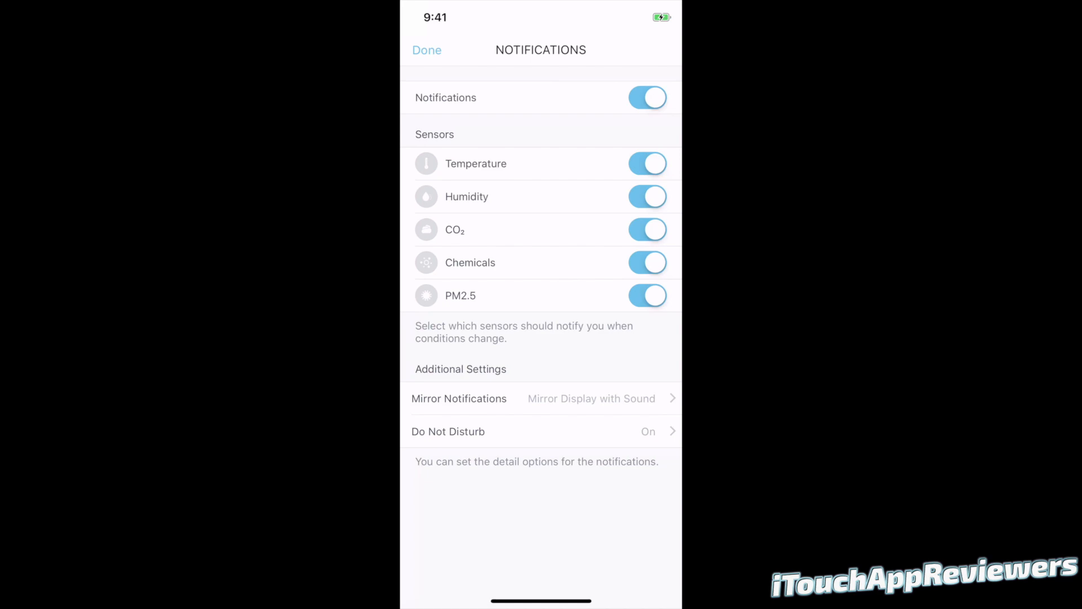
click(459, 398)
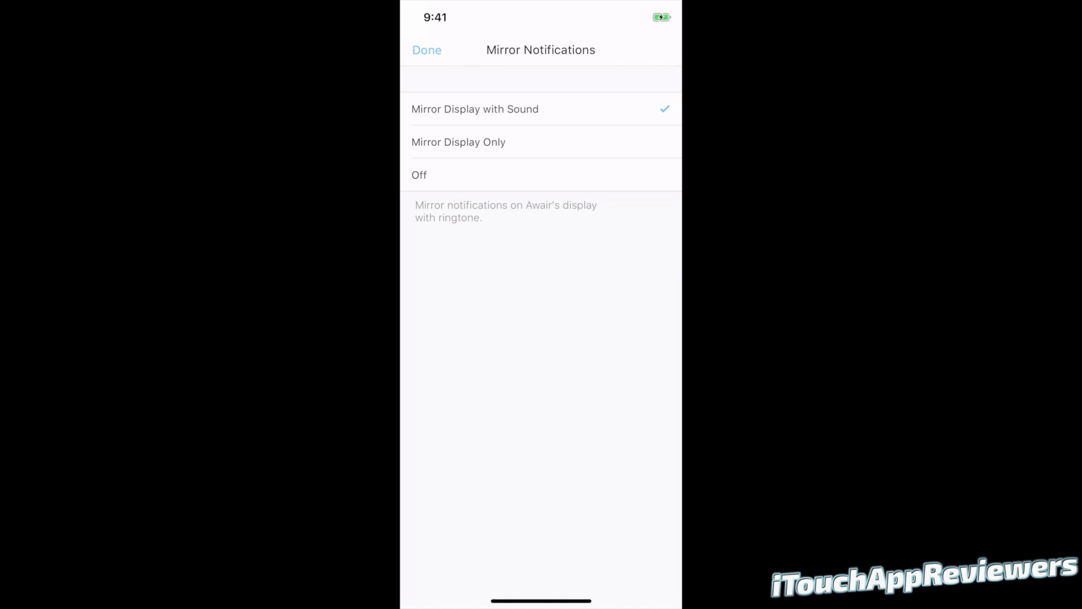
click(426, 49)
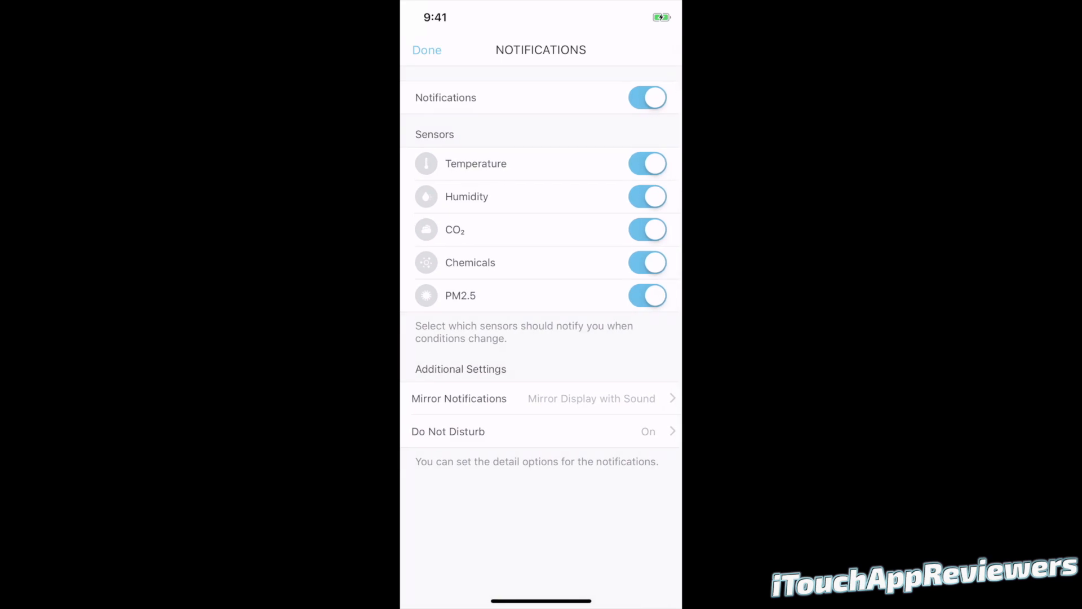
click(447, 431)
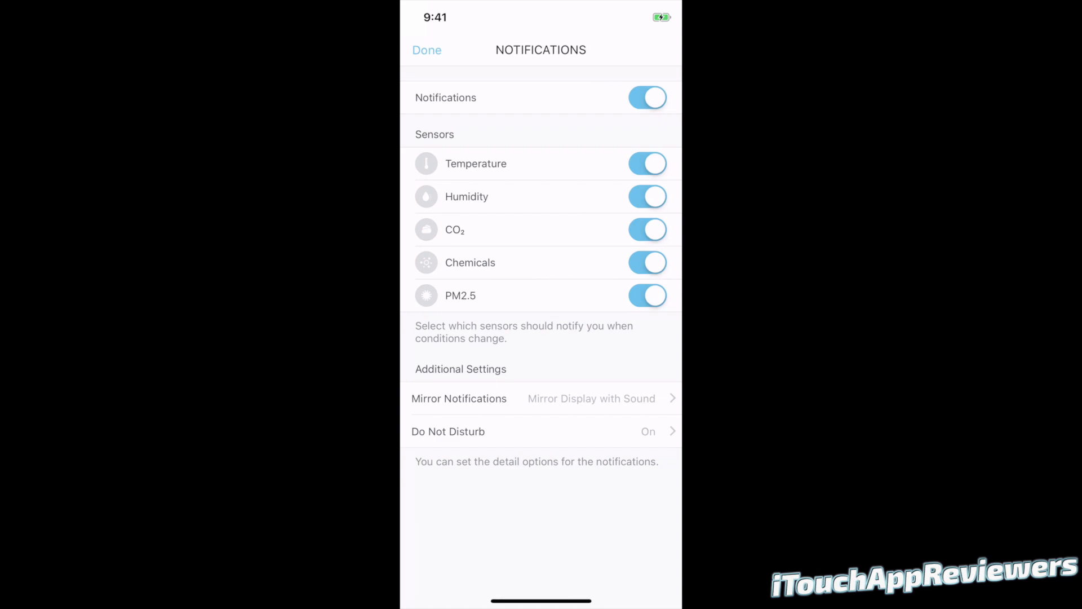
Check firmware 1.0.2.hf3 is up to date, then return to the 96 Good score screen
click(426, 50)
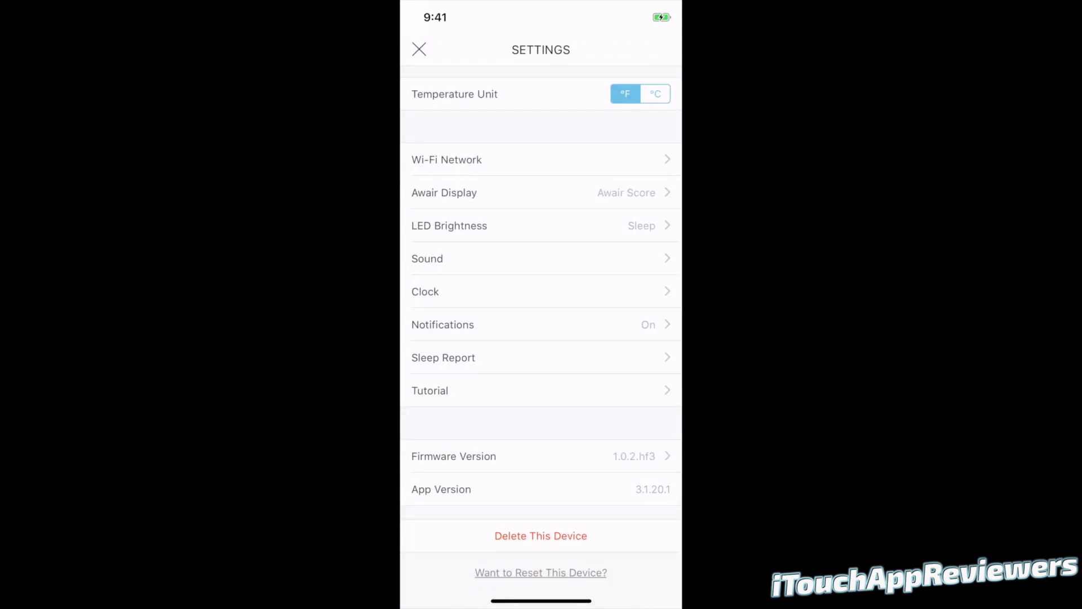
click(443, 358)
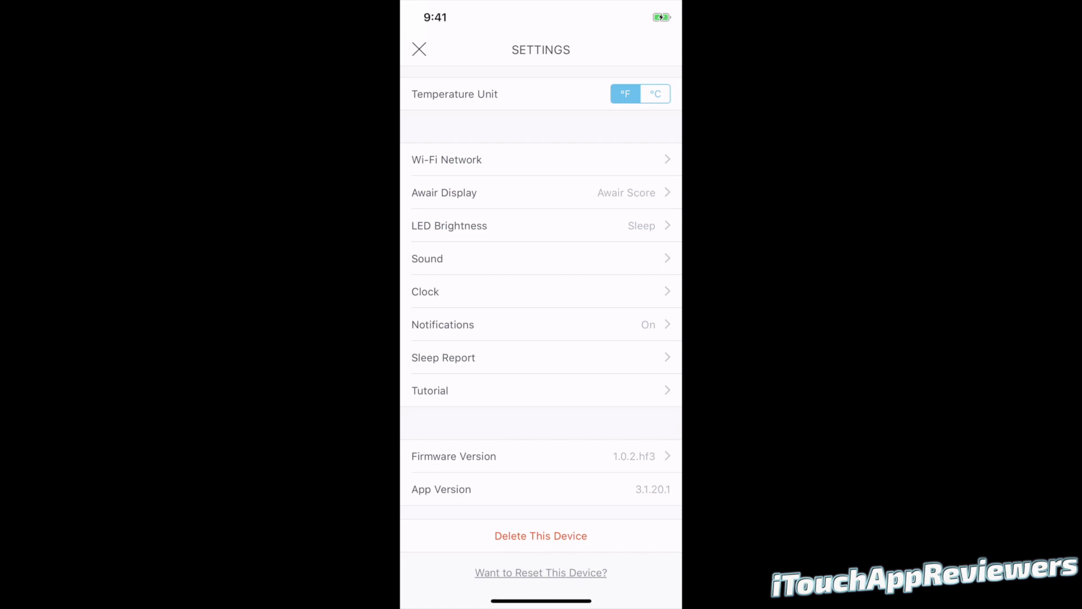
click(475, 456)
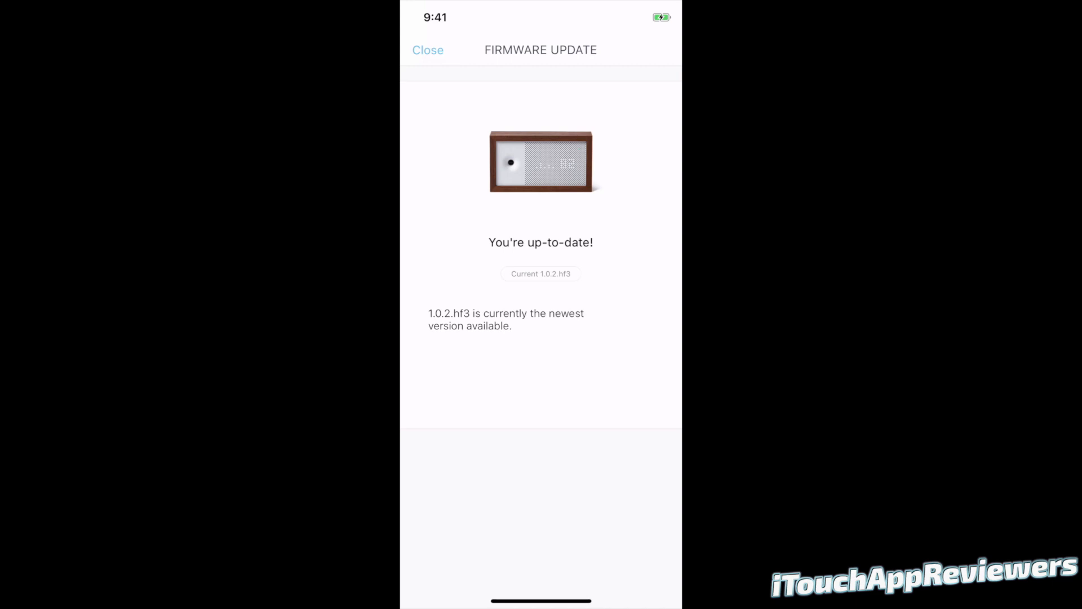
click(427, 50)
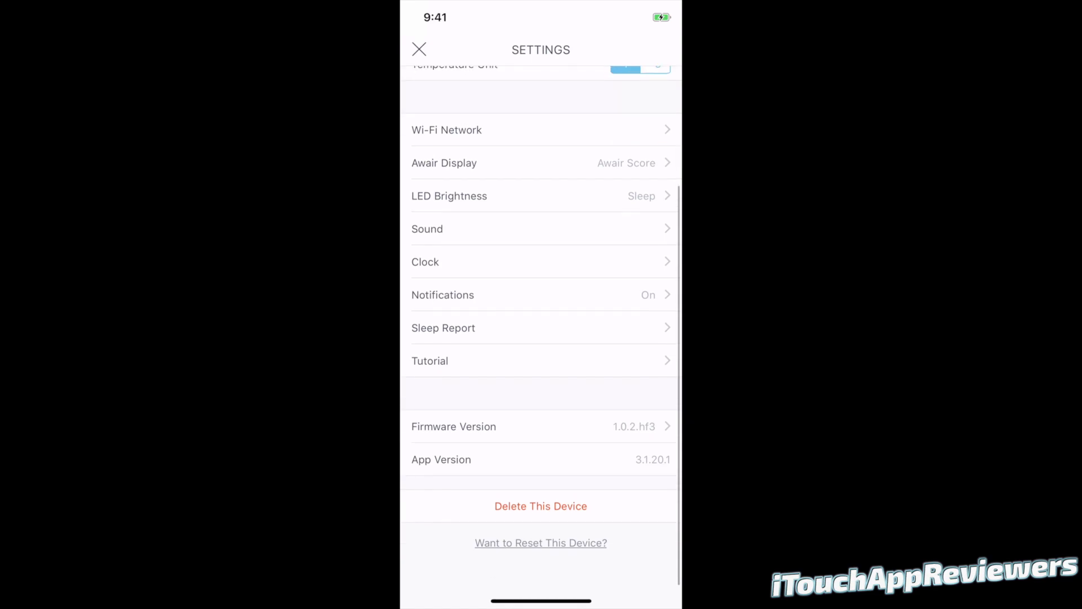
scroll(down, 3)
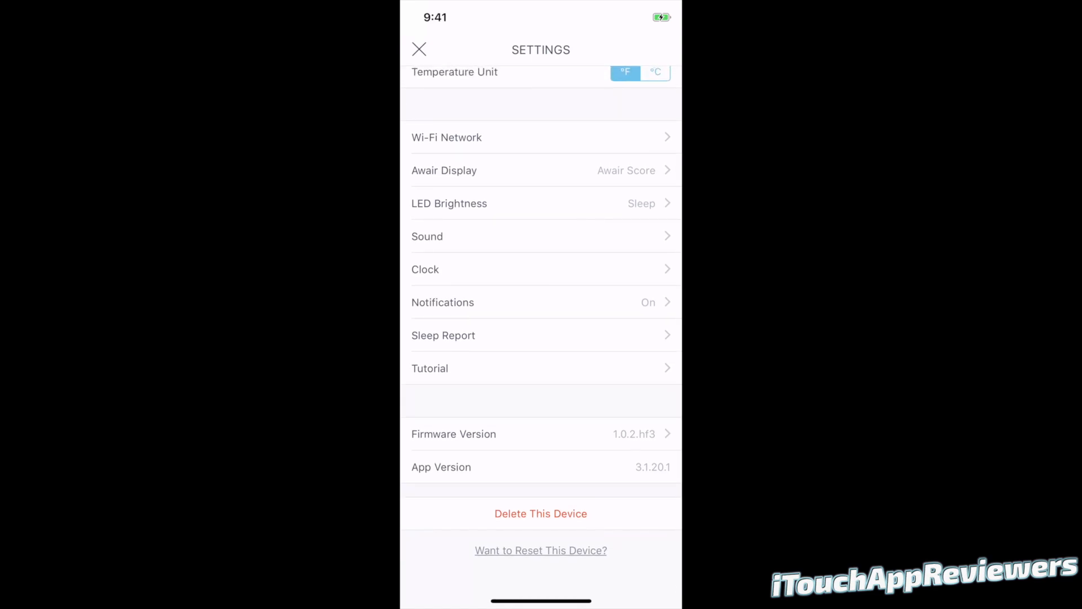
click(419, 49)
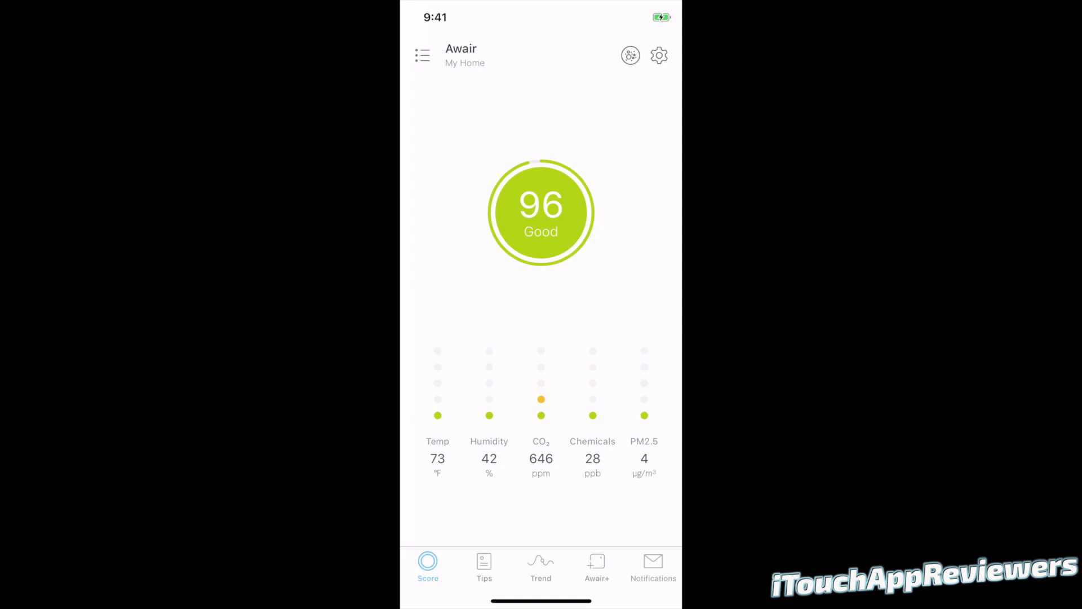
Browse the Notifications feed of today's humidity, PM2.5 and sleep alerts and yesterday's entries
click(653, 564)
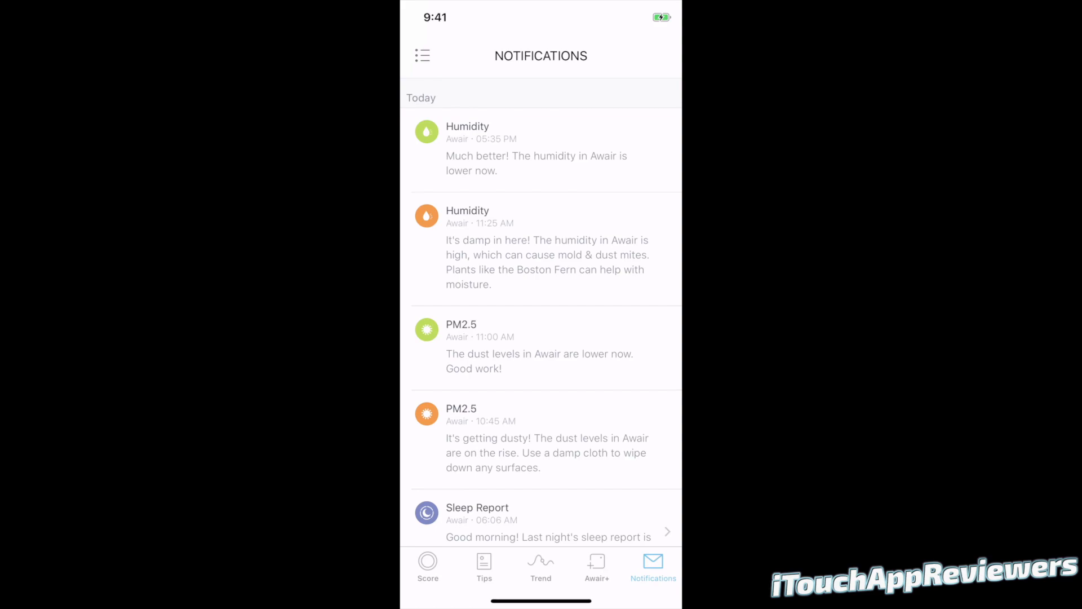
scroll(down, 3)
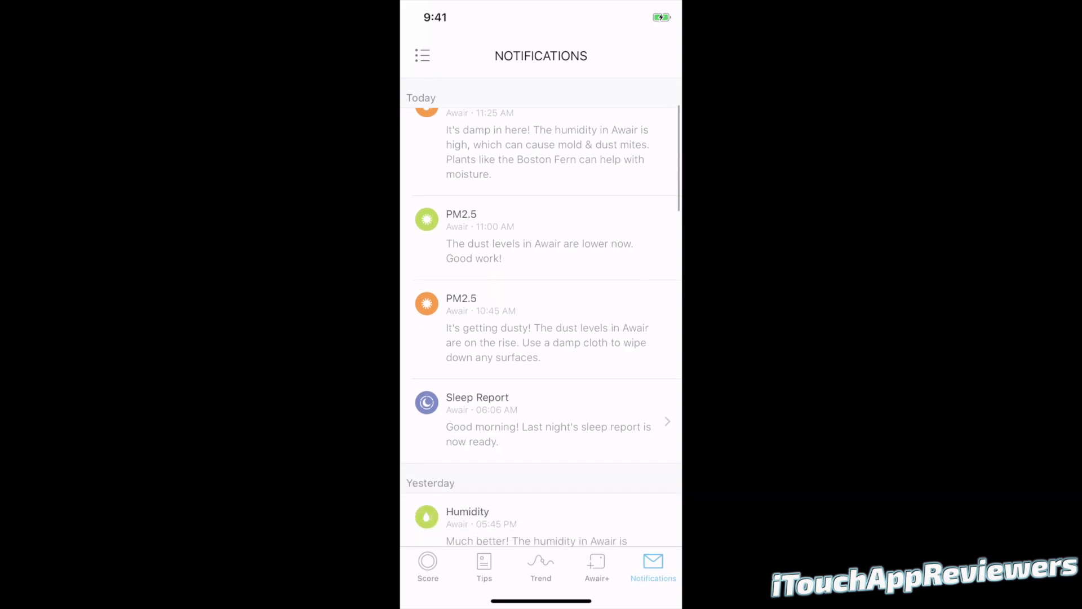
scroll(down, 3)
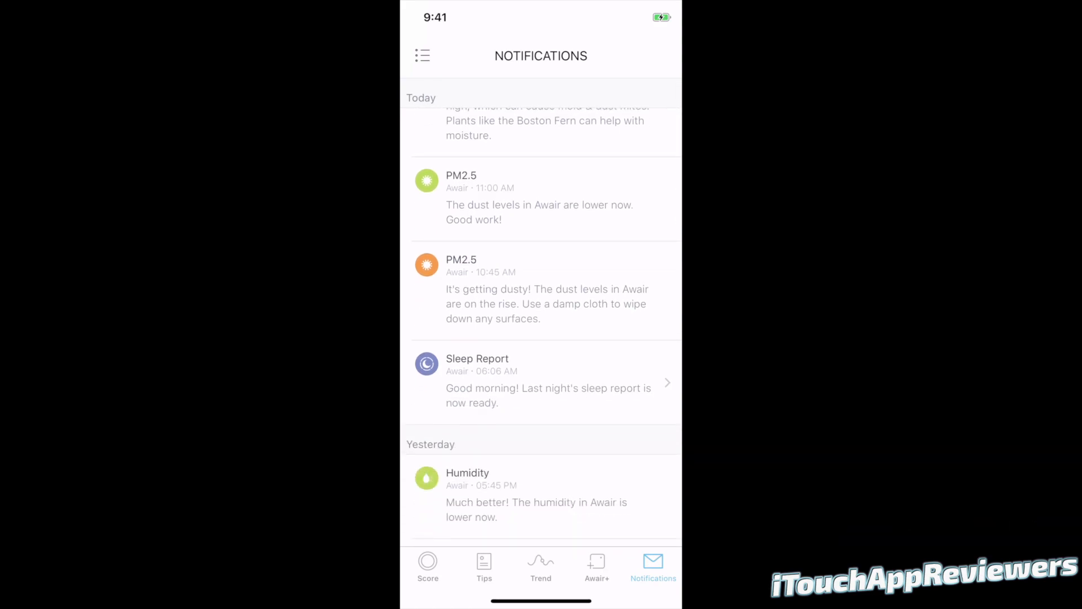
Read the Sun, Oct 7 Sleep Report rating the air Great with temperature, CO2 and insight notes
click(539, 380)
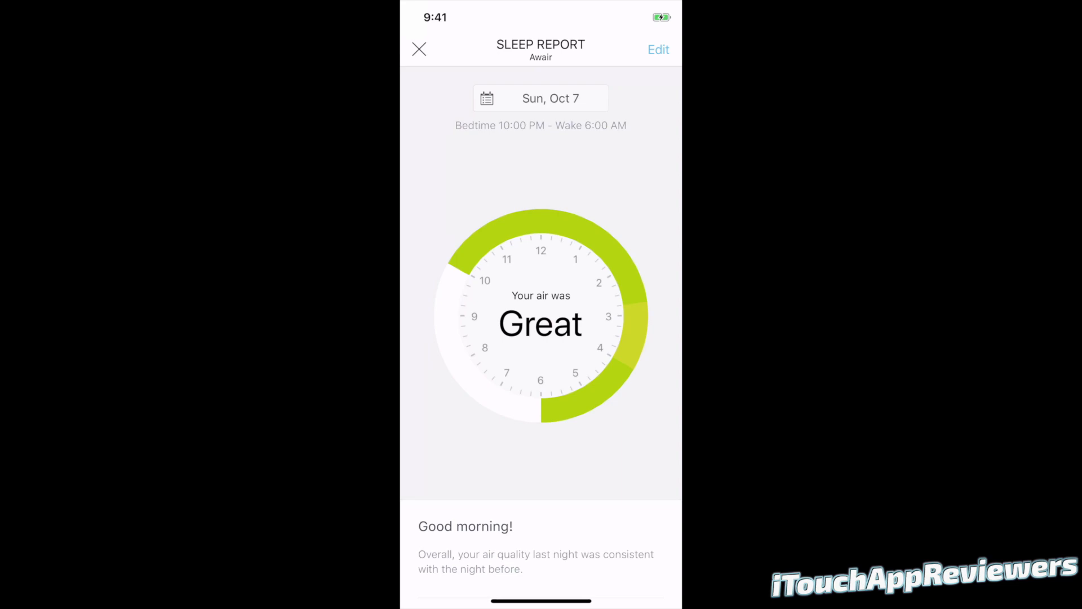
scroll(down, 3)
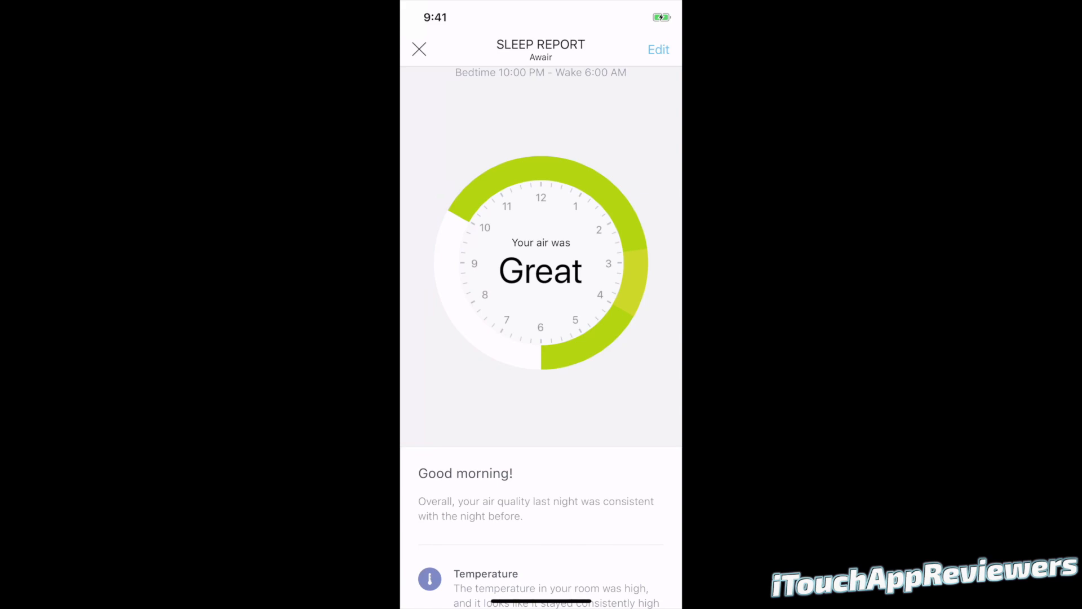
scroll(down, 3)
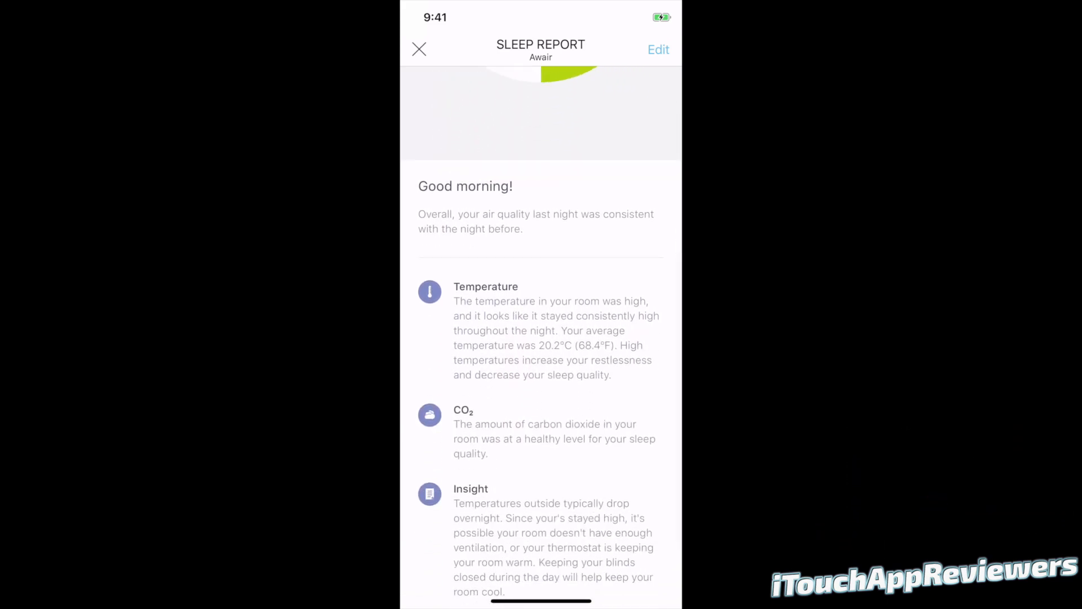
scroll(down, 3)
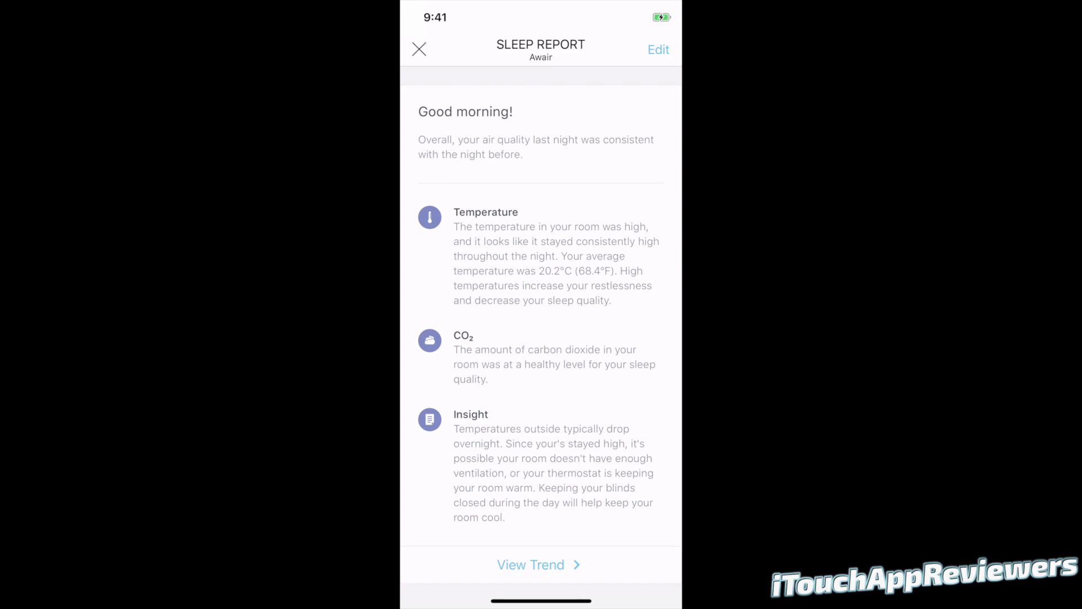
Browse the air-quality Tips, then show today's Awair Score trend averaging 89.4 out of 100
click(419, 47)
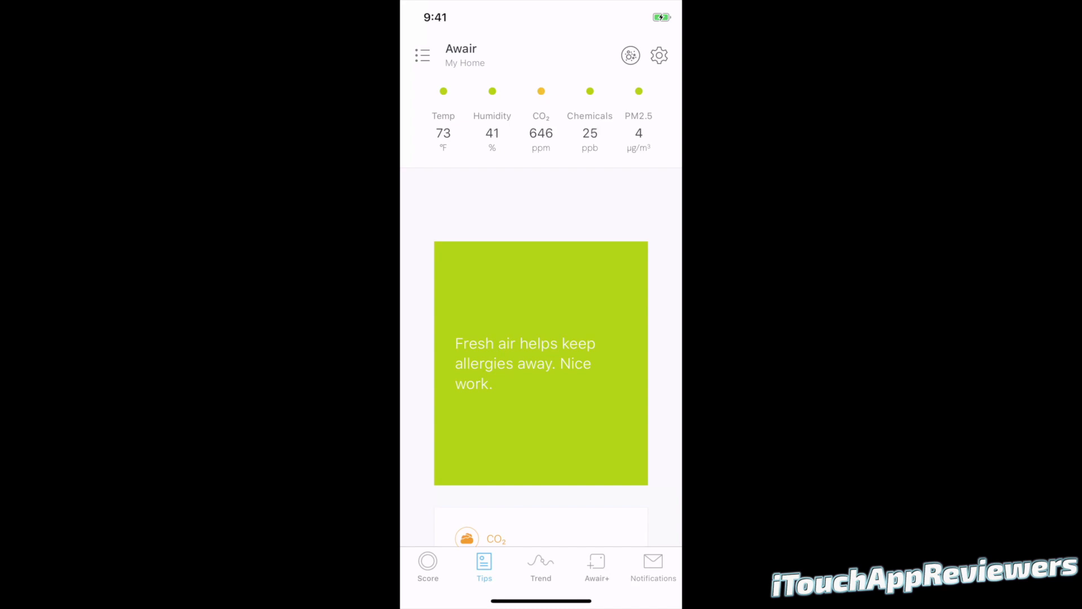
scroll(down, 3)
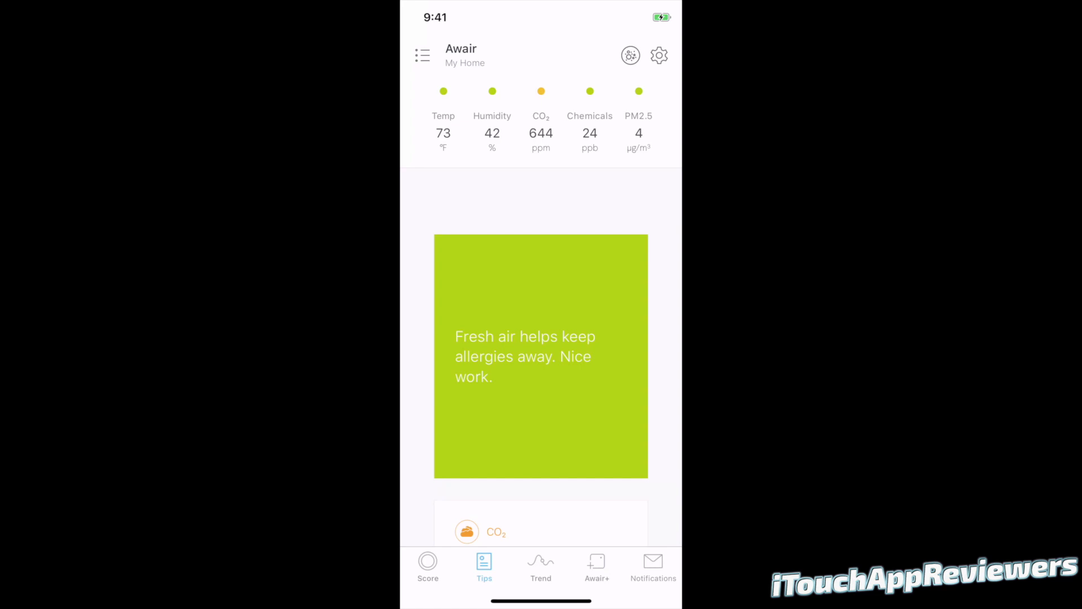
click(540, 566)
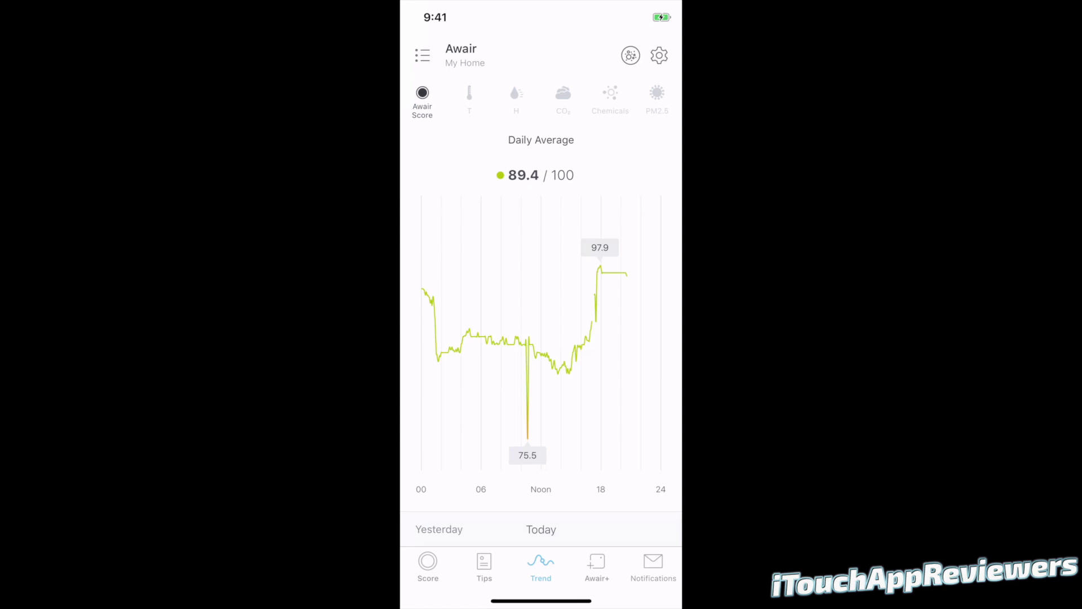
click(438, 530)
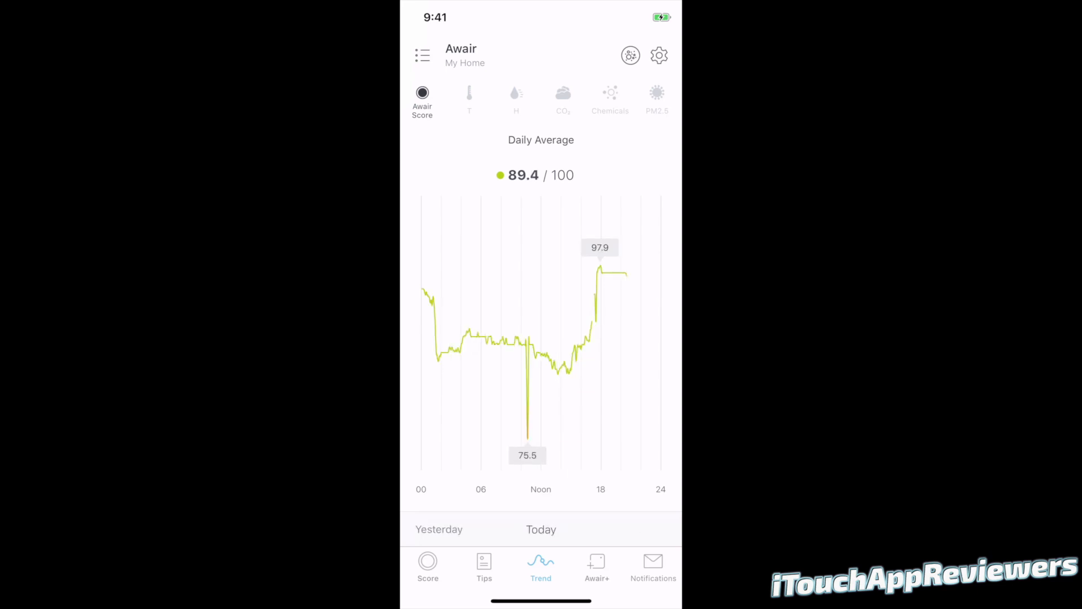
click(600, 266)
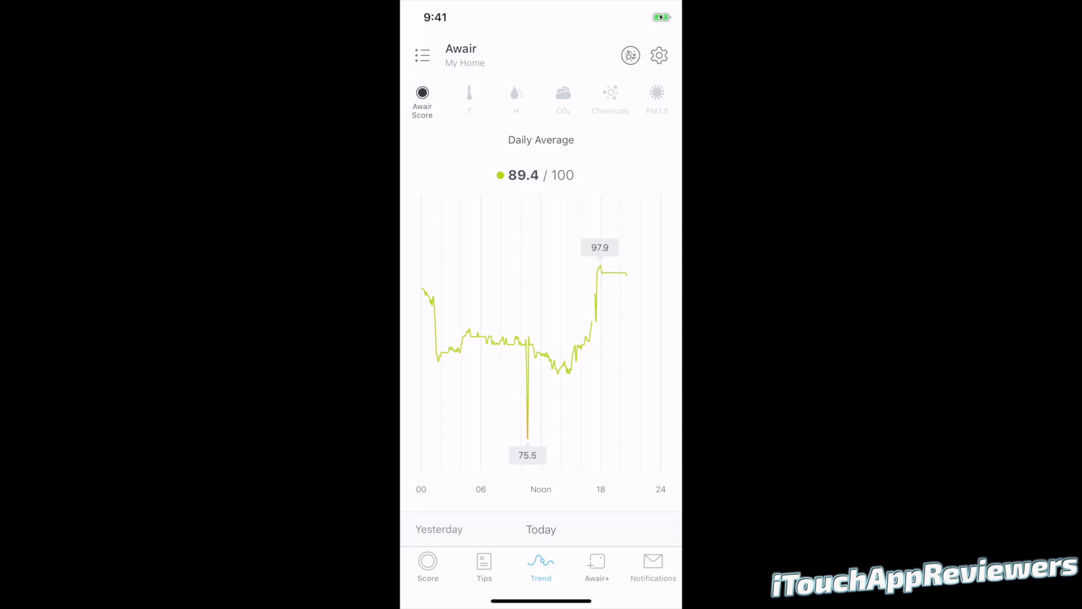
Show today's temperature trend and read along it, peaking at 76.2 and ending 72.8 °F at 20:35
click(468, 96)
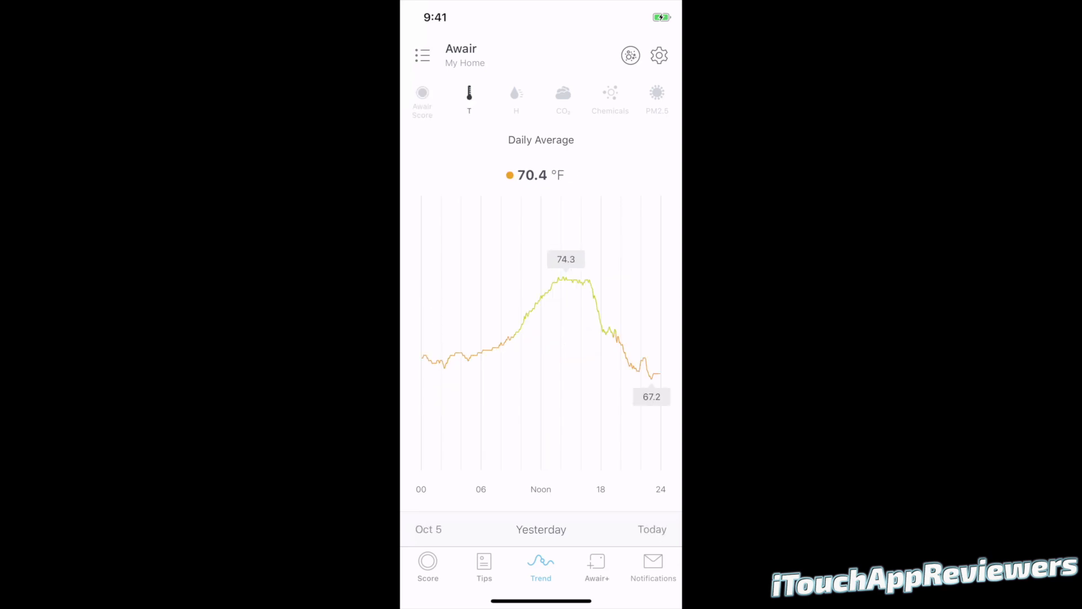
click(427, 565)
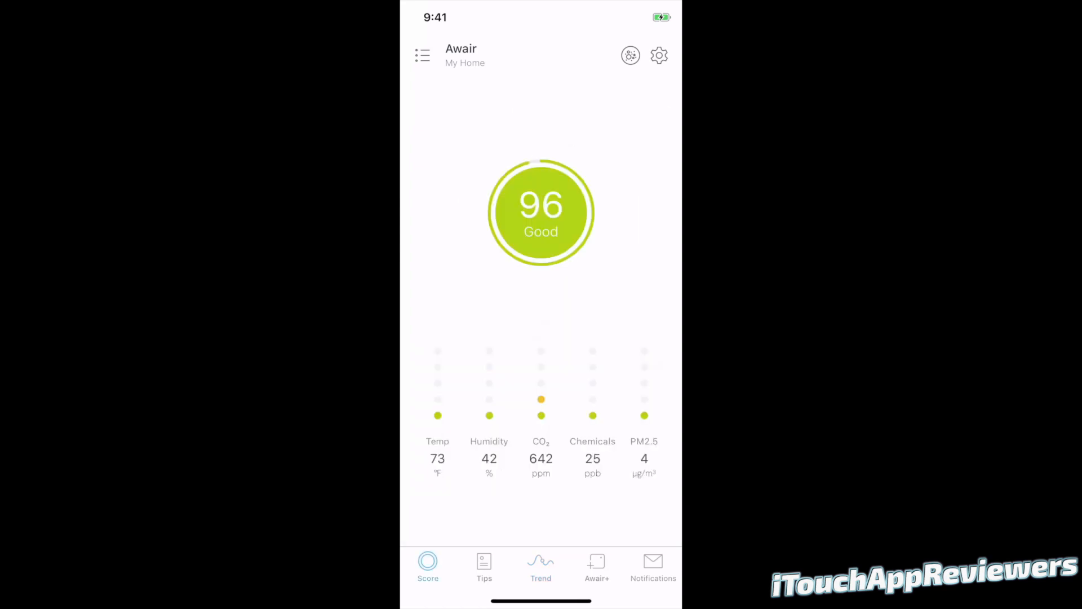
click(540, 563)
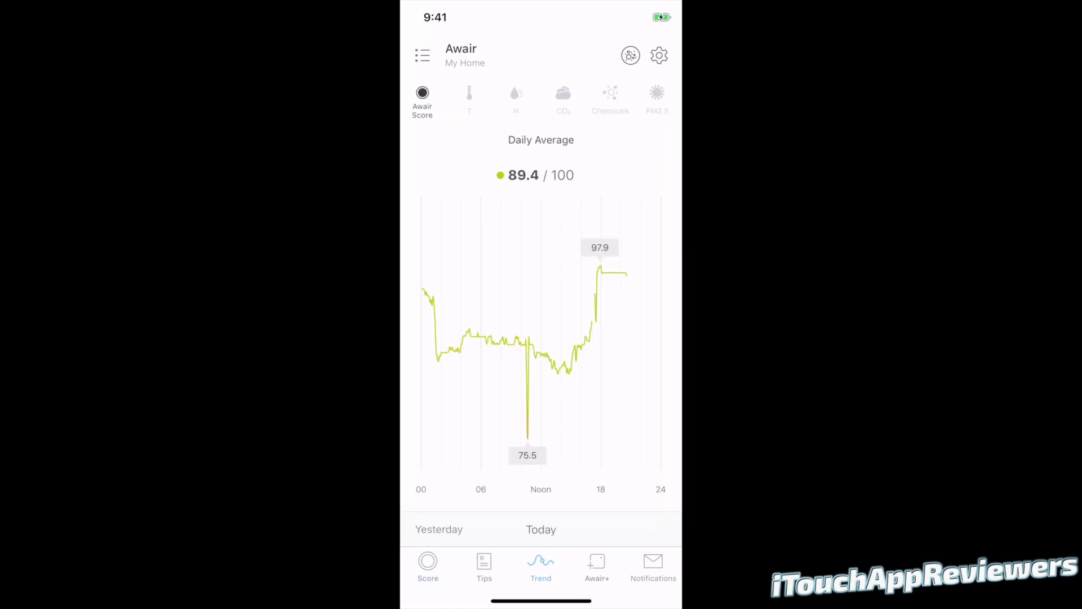
click(469, 96)
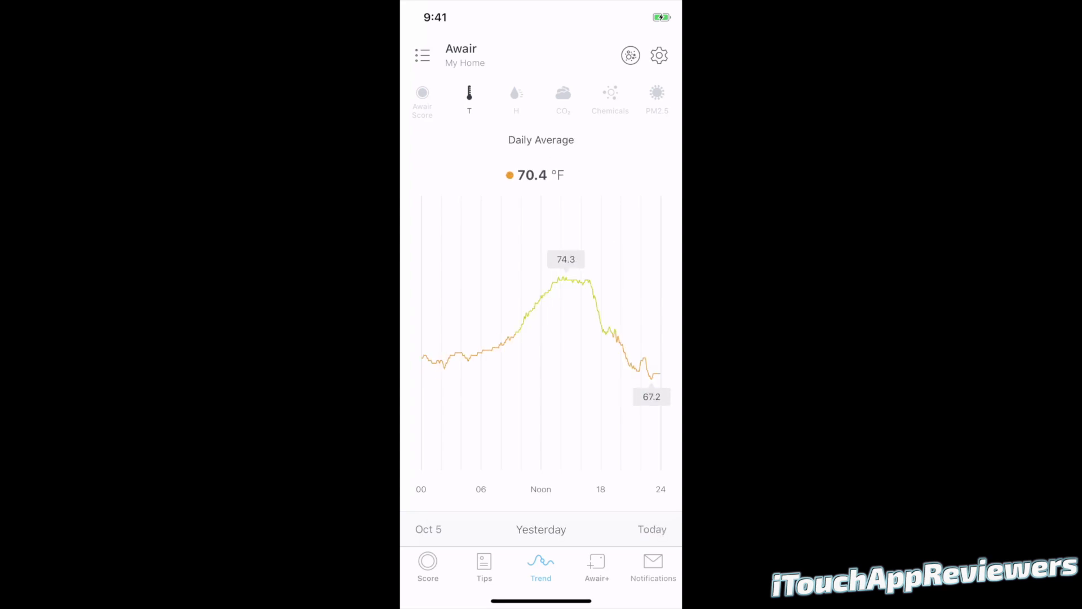
click(652, 529)
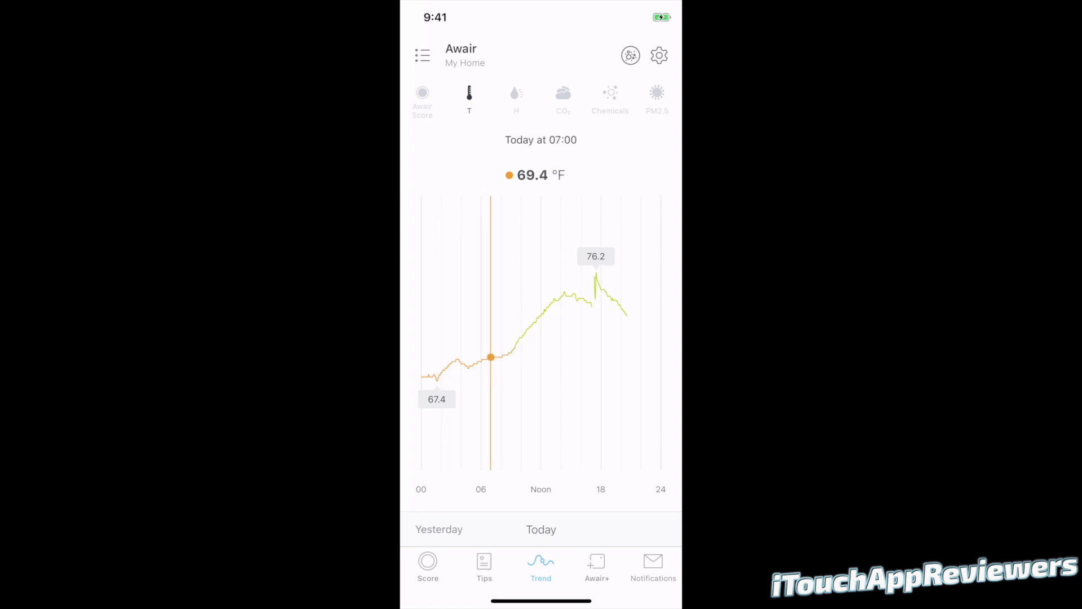
drag(490, 357, 563, 295)
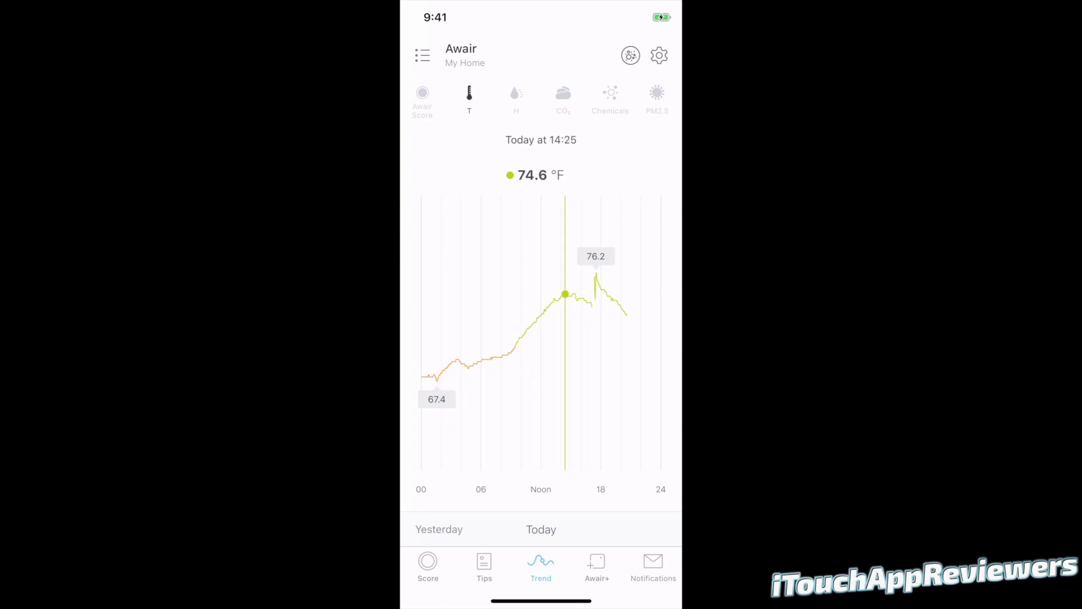
drag(563, 294, 589, 304)
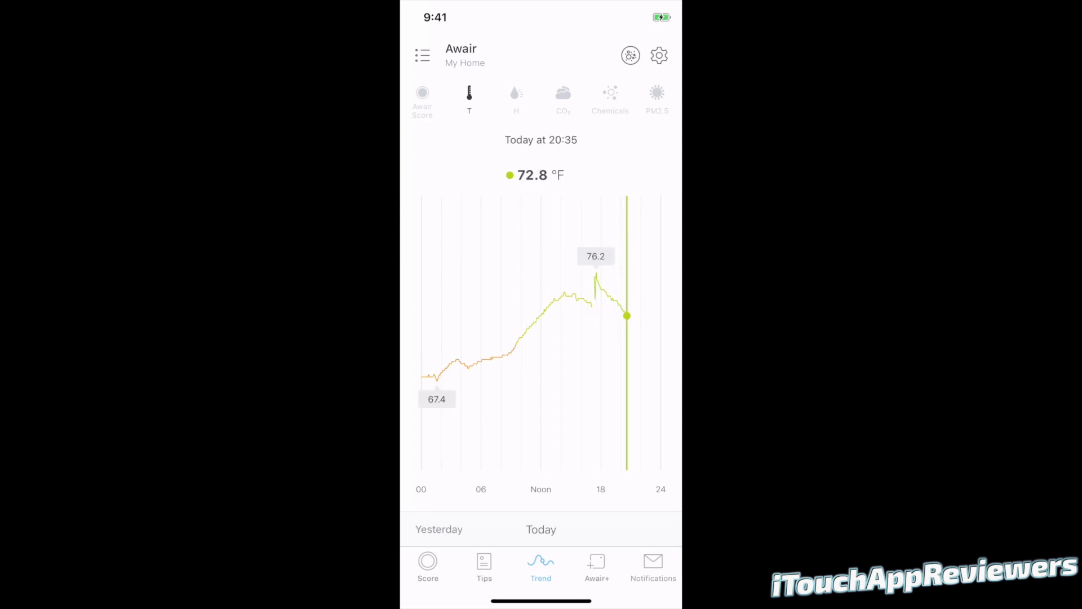
Switch through humidity, CO2 and chemicals trends to today's PM2.5 graph averaging 4.2 µg/m³
click(516, 94)
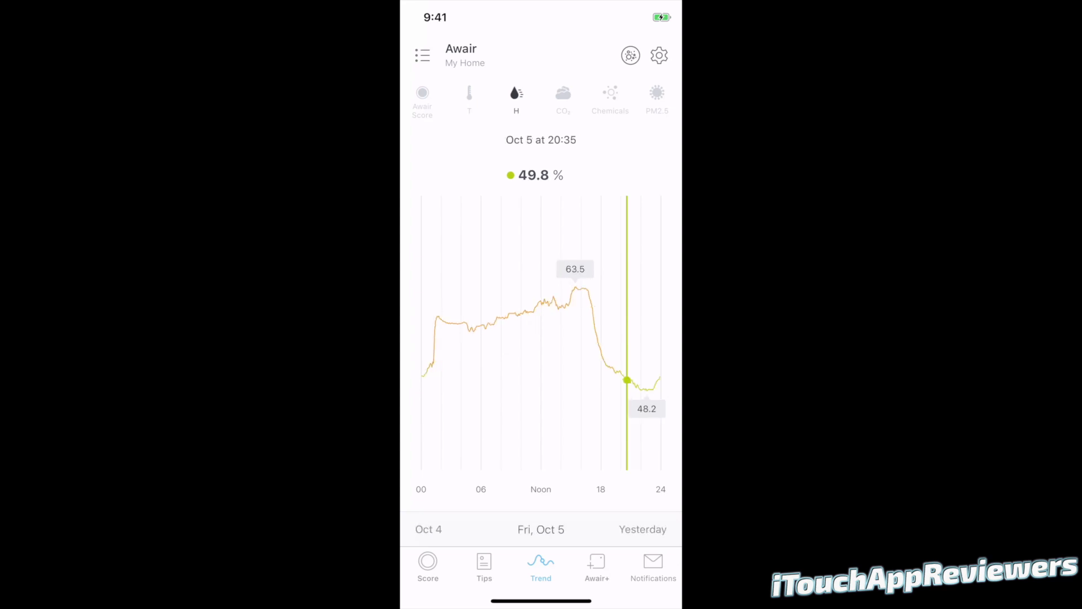
click(562, 93)
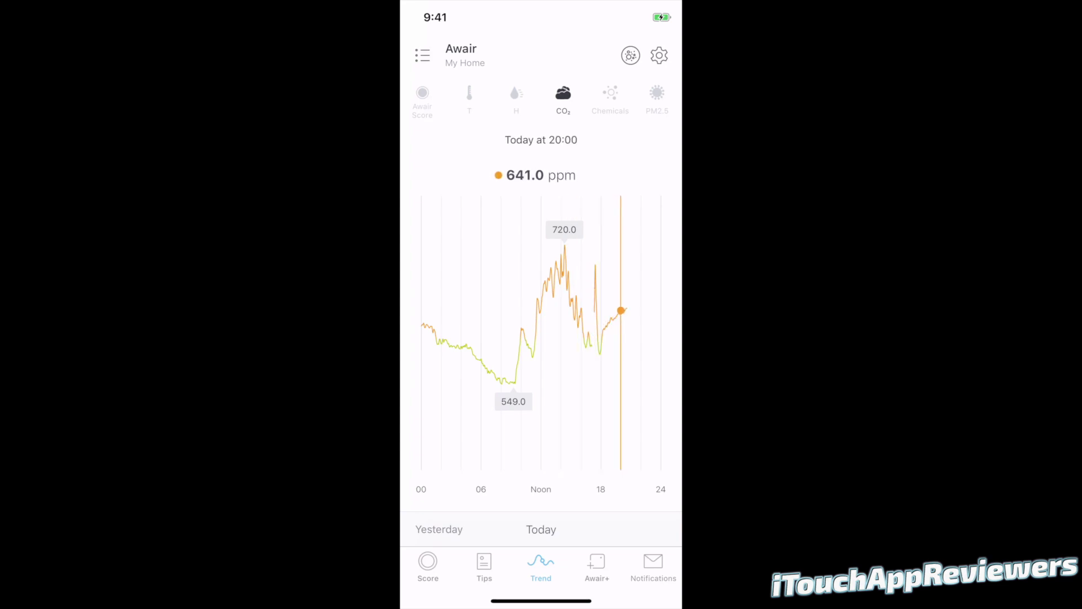
click(610, 93)
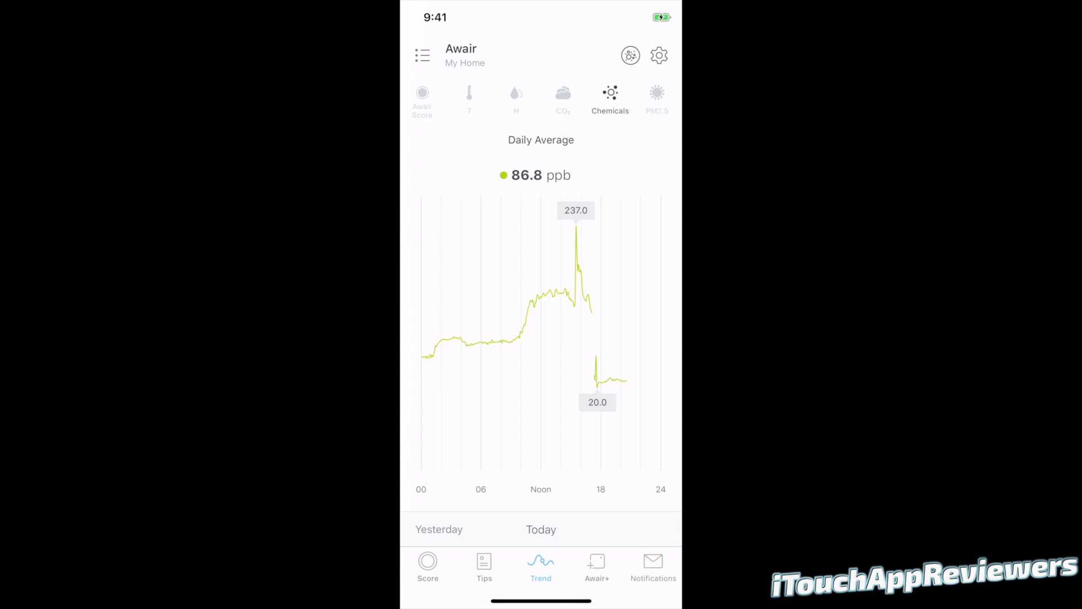
click(550, 291)
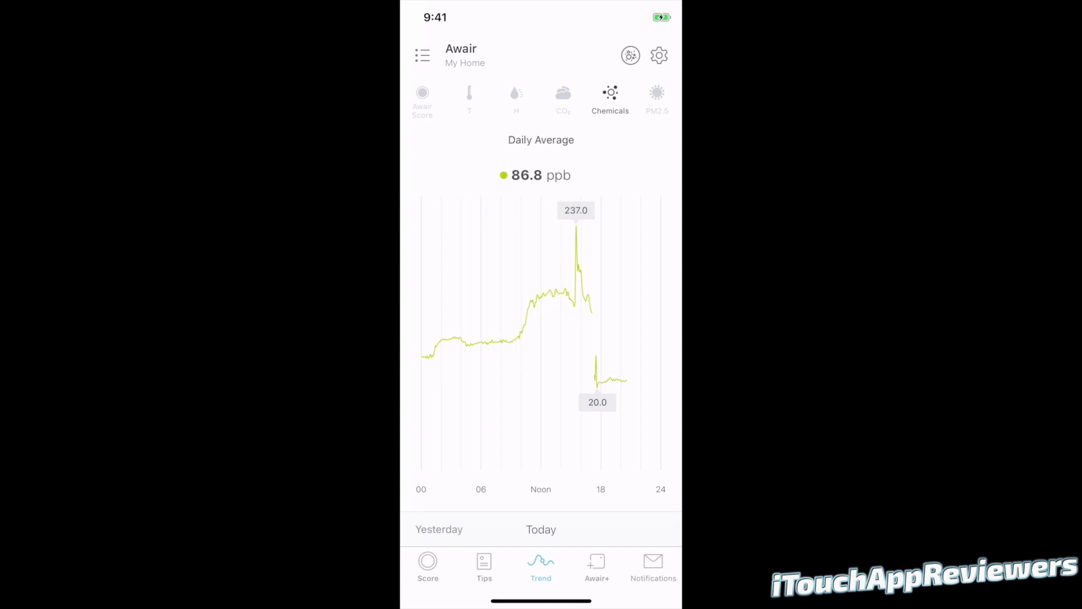
click(533, 307)
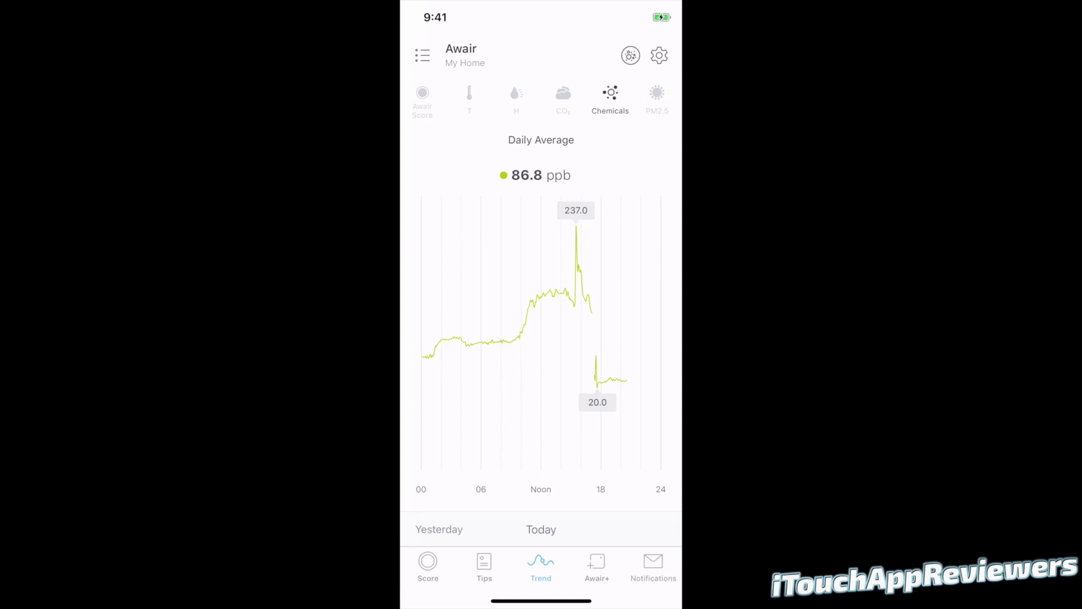
click(657, 93)
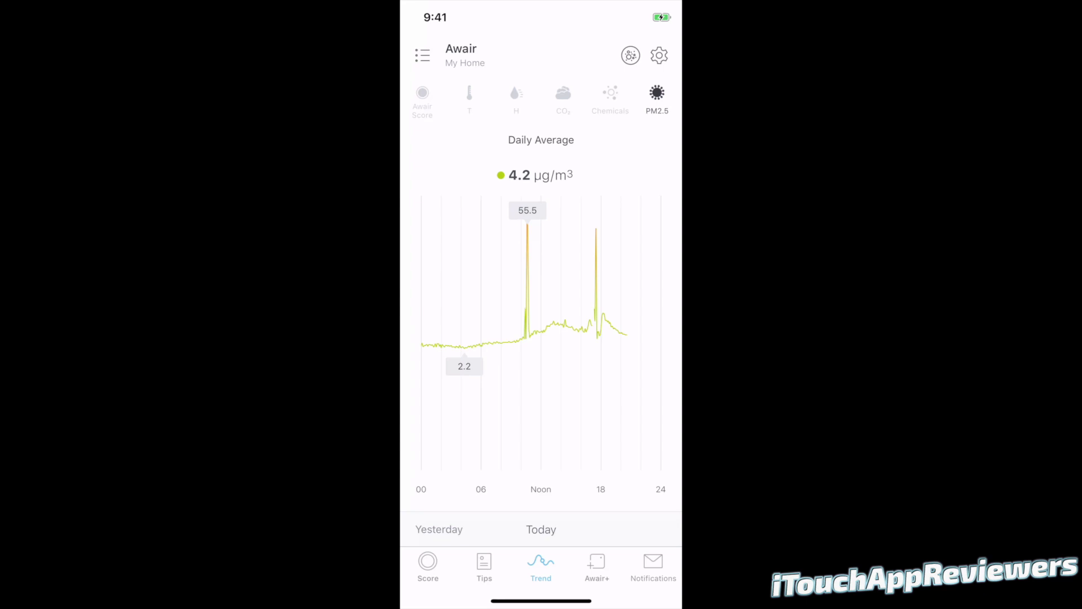
Return the trend to Awair Score, then show the Awair+ integrations: Amazon Alexa, IFTTT and Google
click(549, 326)
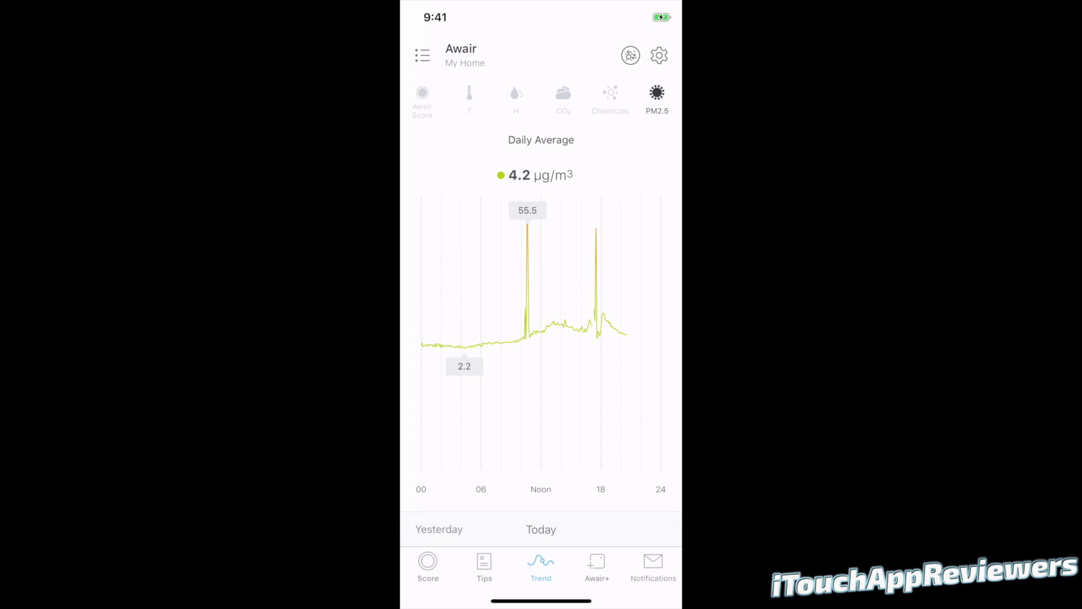
click(422, 93)
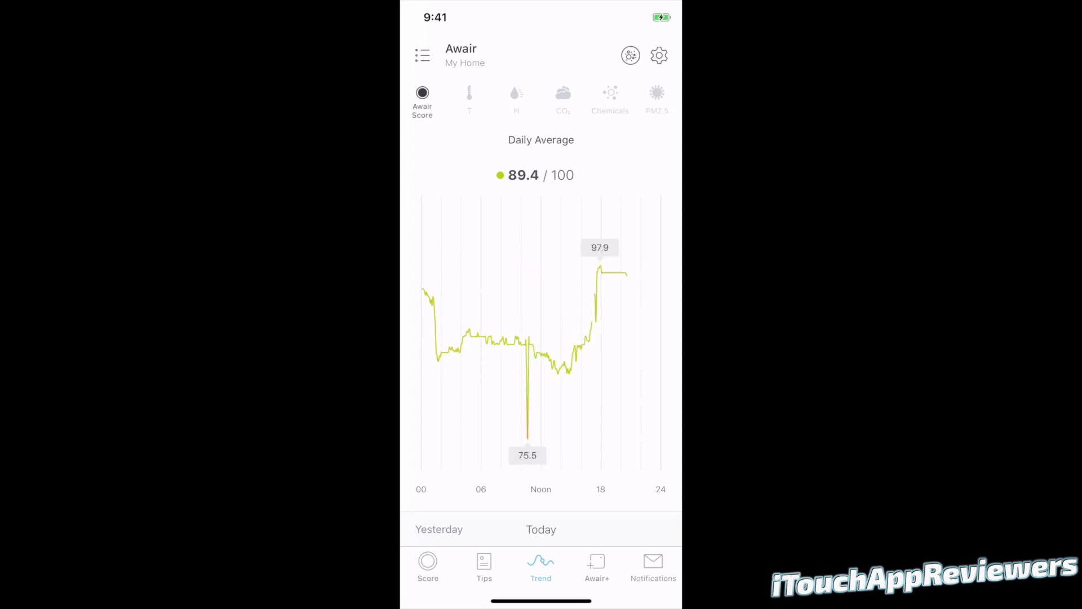
click(597, 566)
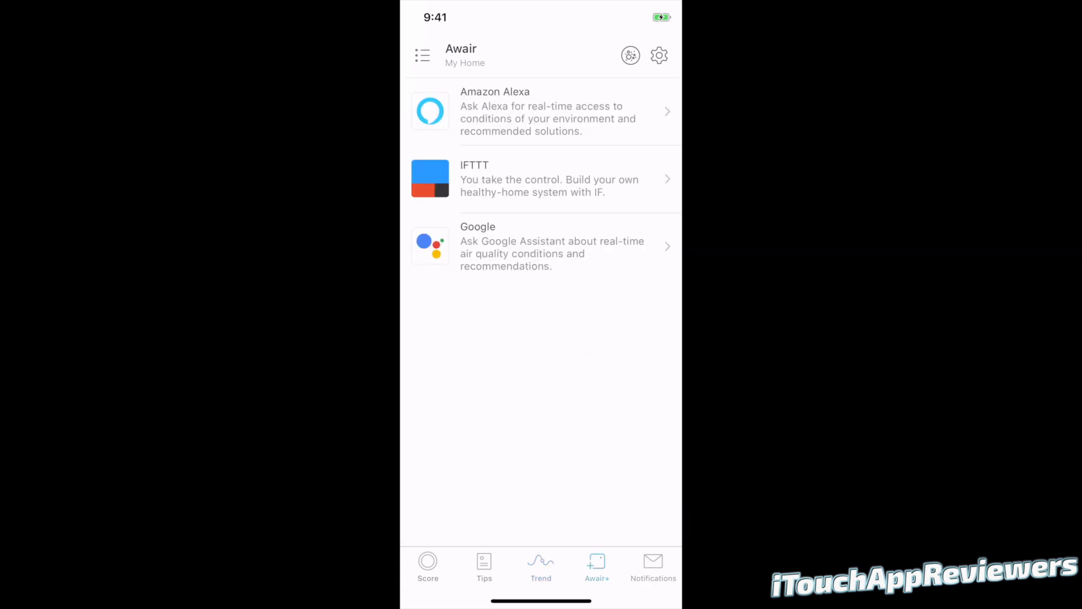